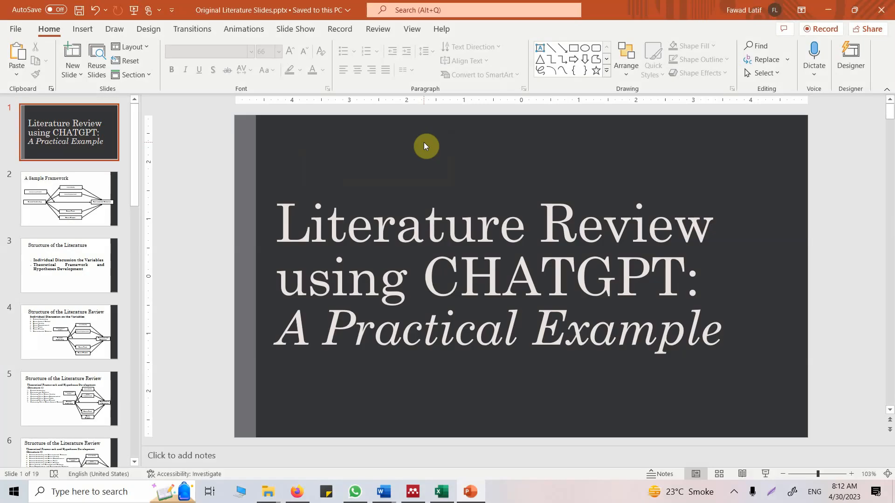
mouse_move(170, 246)
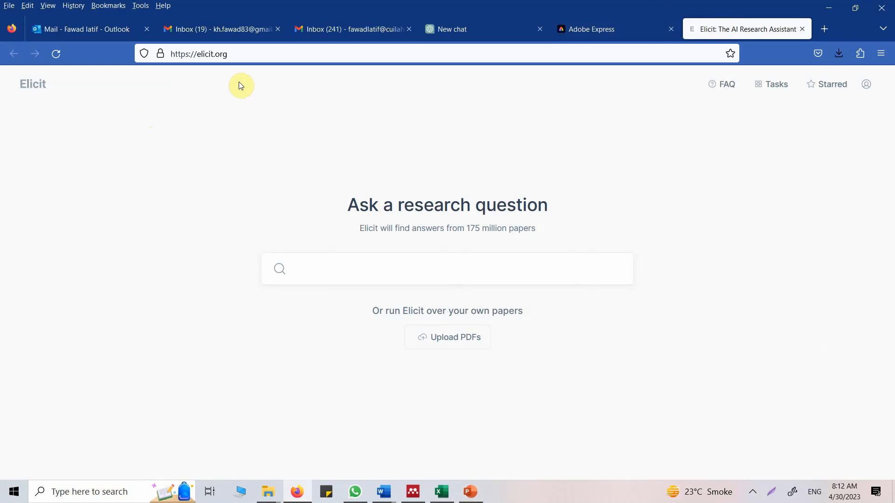
mouse_move(474, 38)
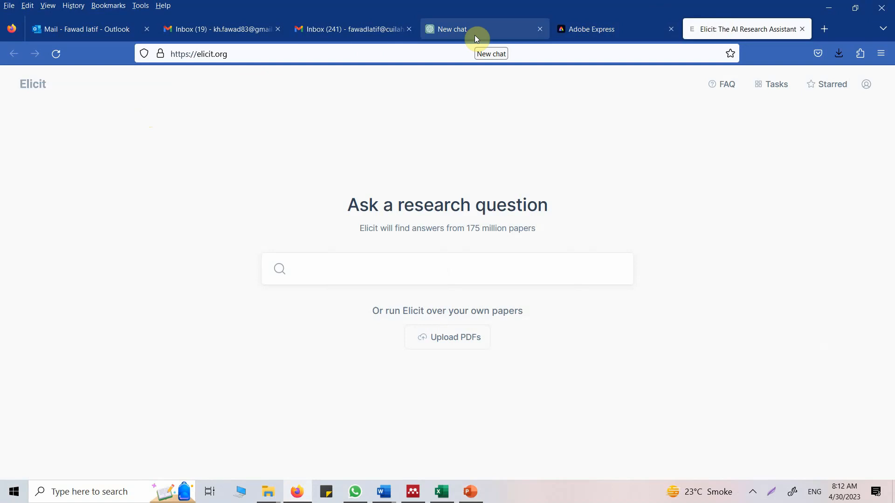
mouse_move(407, 117)
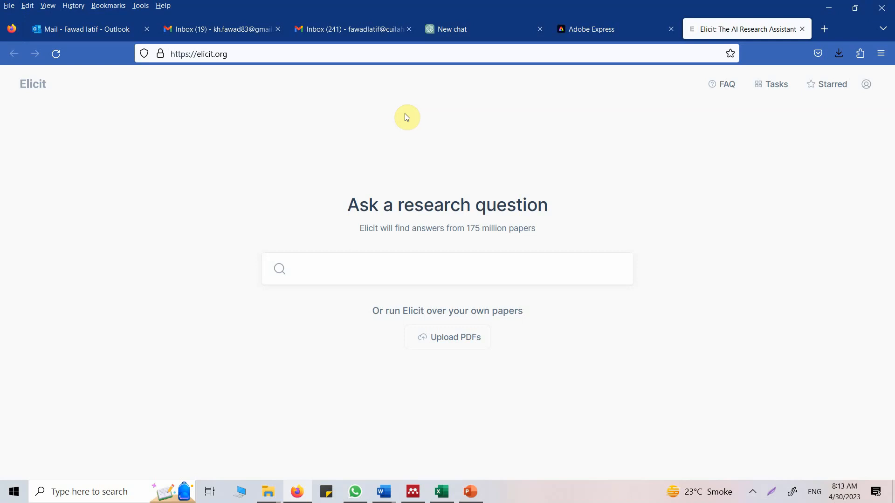
mouse_move(627, 23)
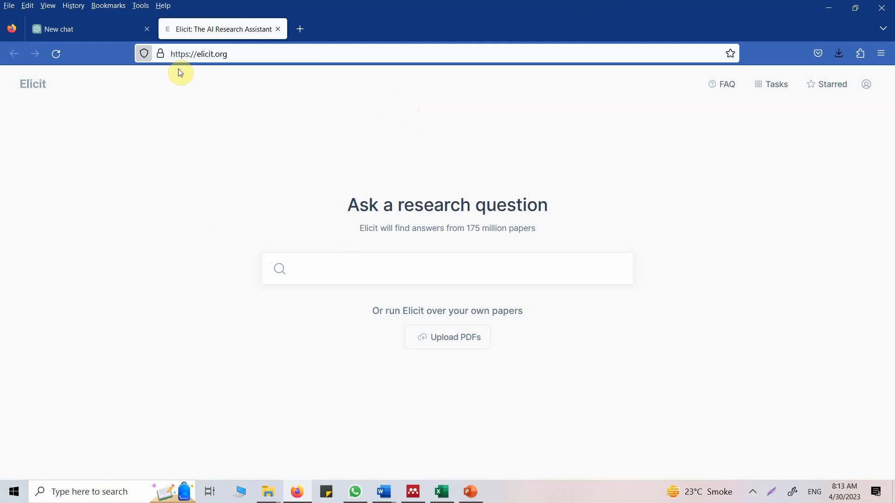
Step: Bring PowerPoint forward and show slide 2, 'A Sample Framework'
click(469, 492)
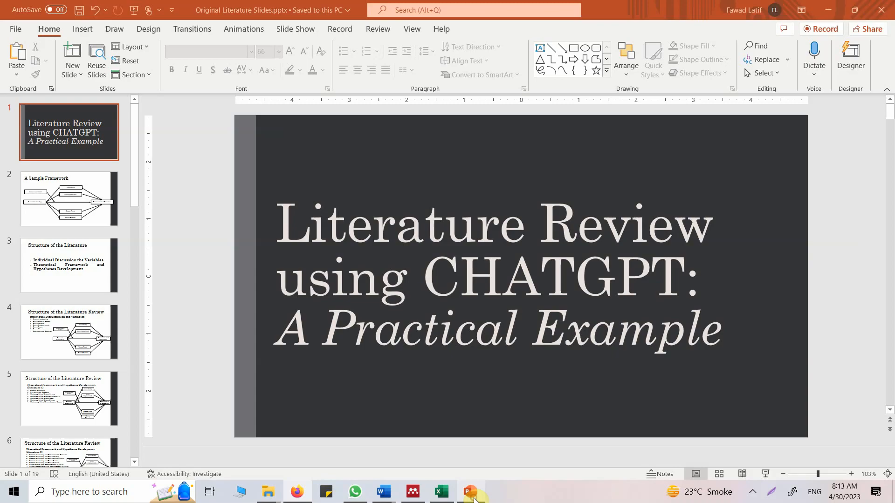
click(52, 189)
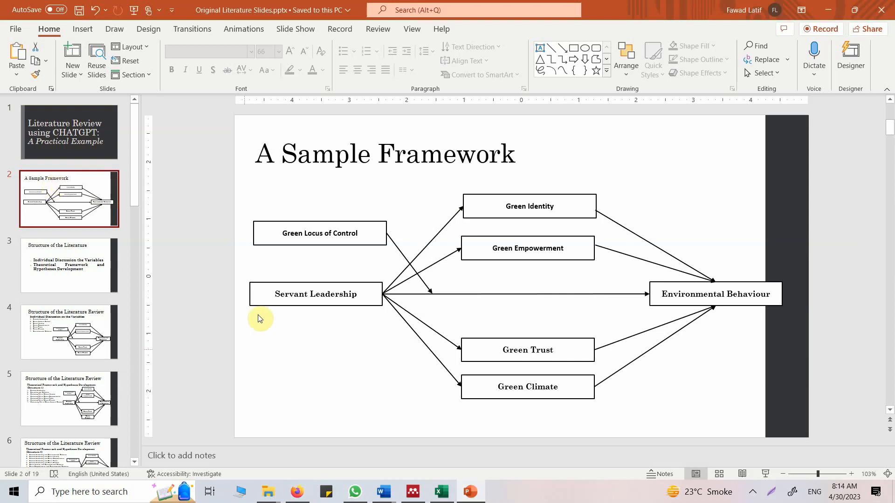
mouse_move(323, 258)
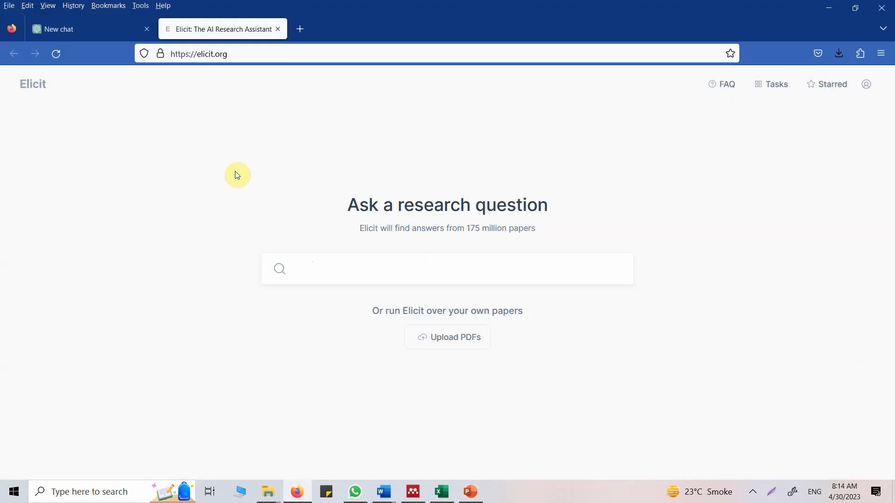
mouse_move(174, 199)
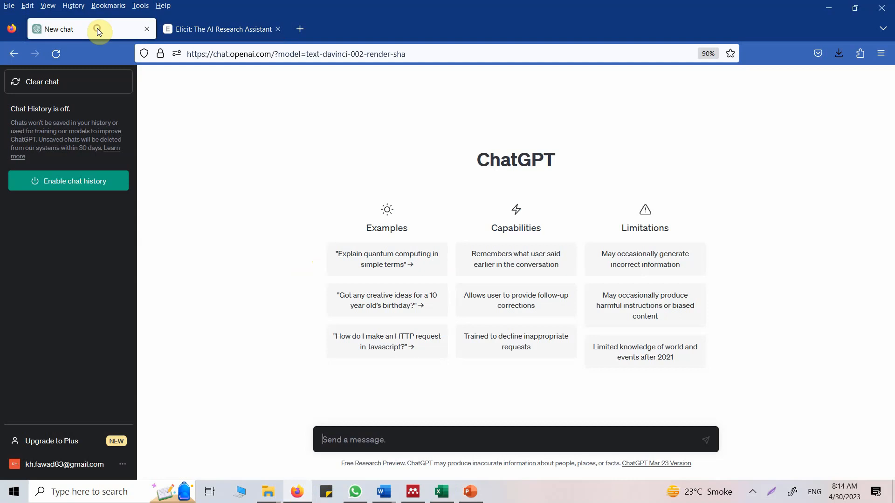
Step: Type a ChatGPT question on the value/importance of Servant Leadership for Modern Organizations
text(What is th)
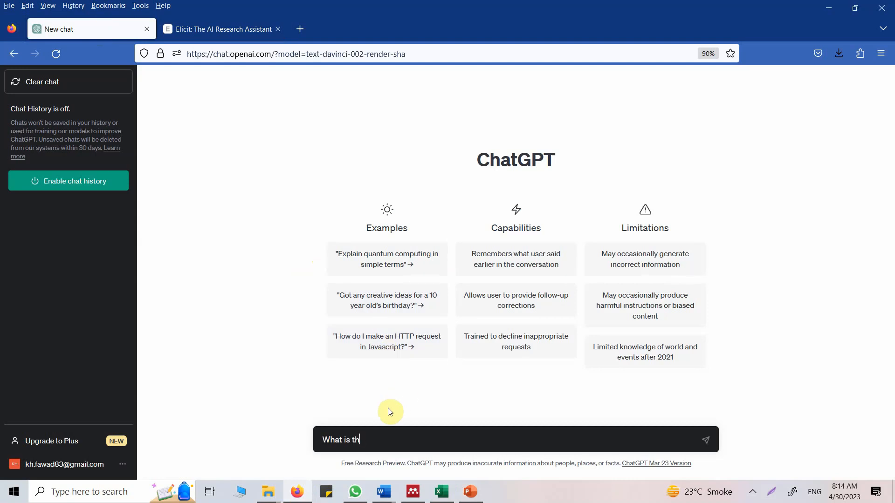
text(e valu)
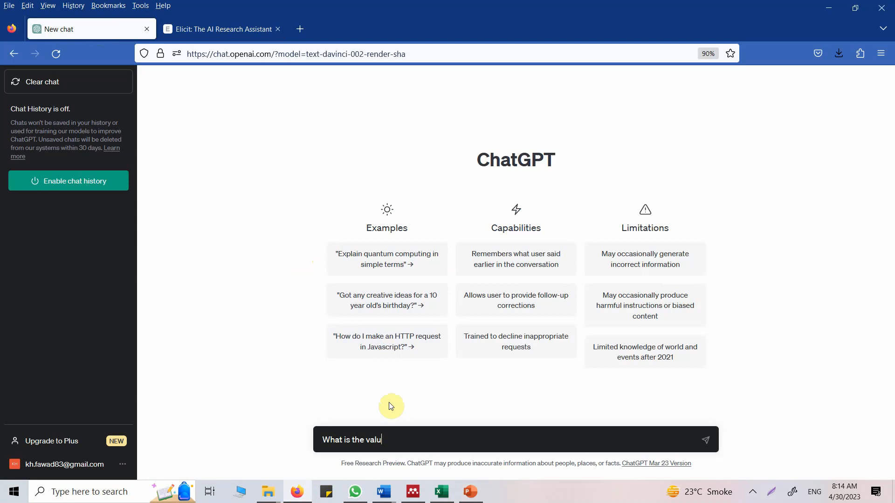
text(e/important of Servant)
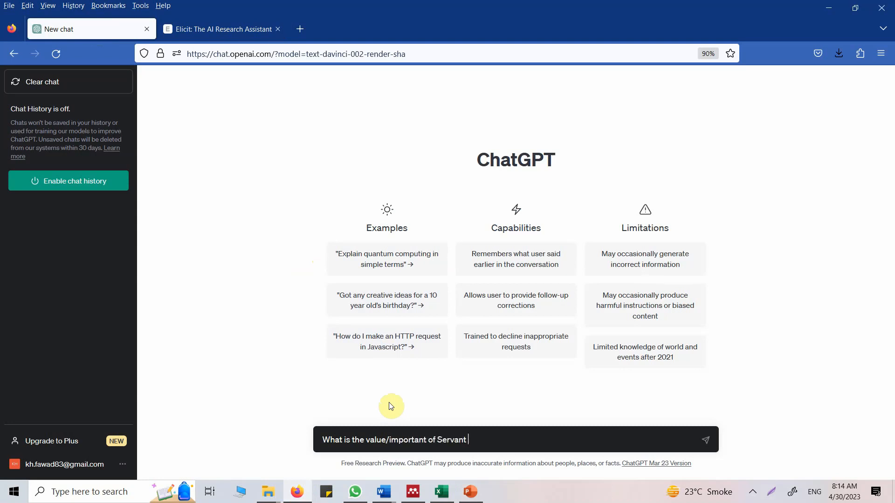
text(Leadership)
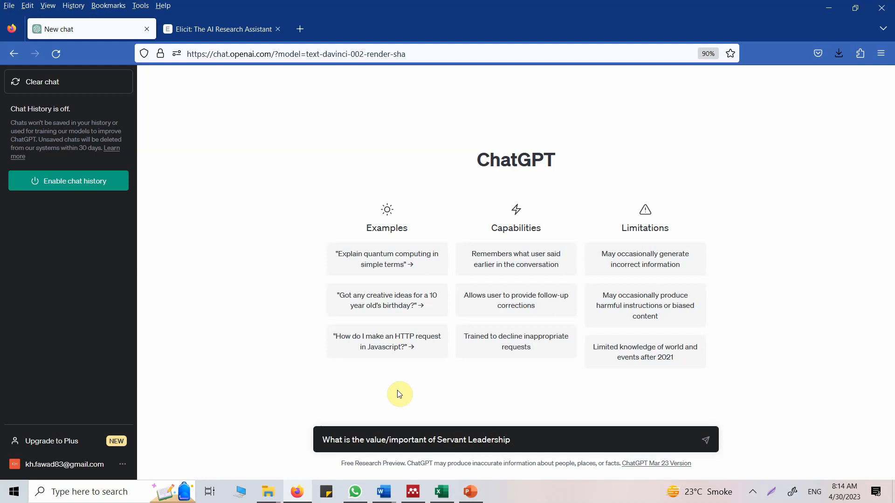
text(for Modern)
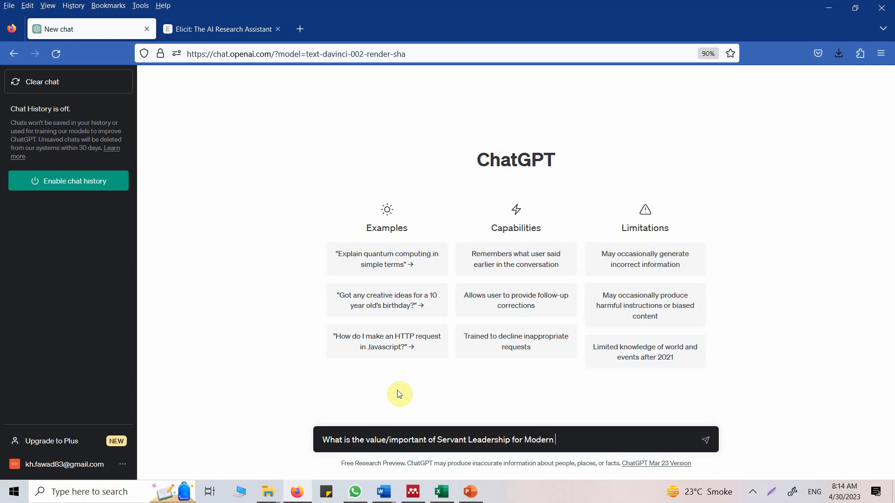
text(Organizations)
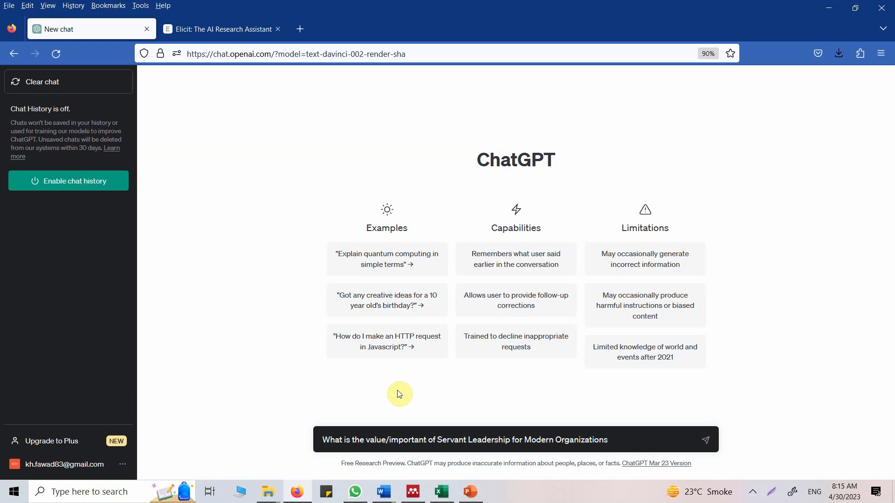
Step: Run the Servant Leadership for Modern Organizations question as an Elicit search
click(221, 25)
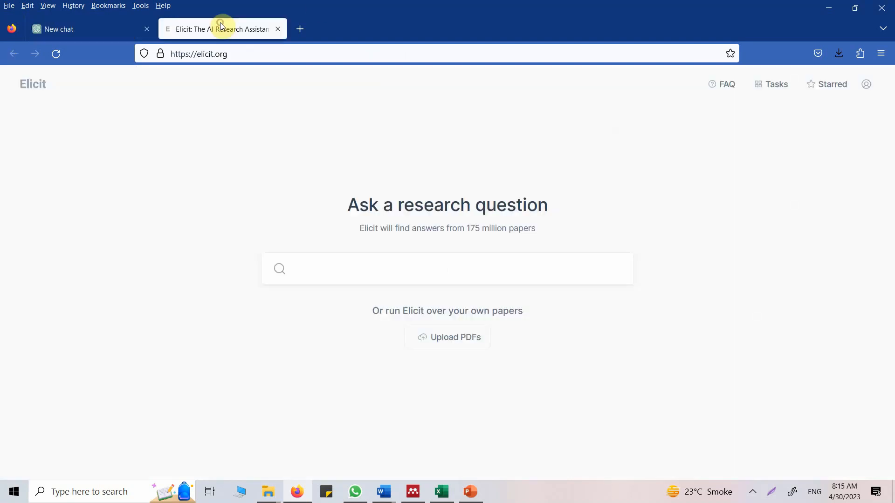
mouse_move(414, 243)
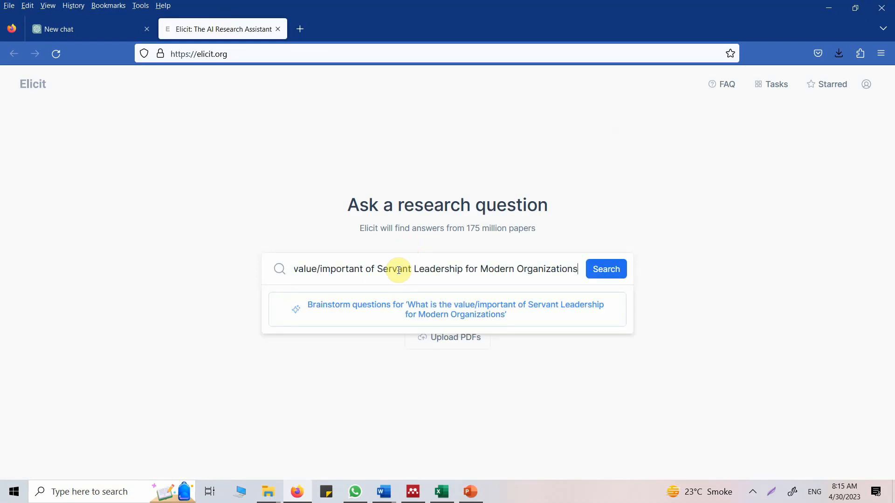
click(606, 269)
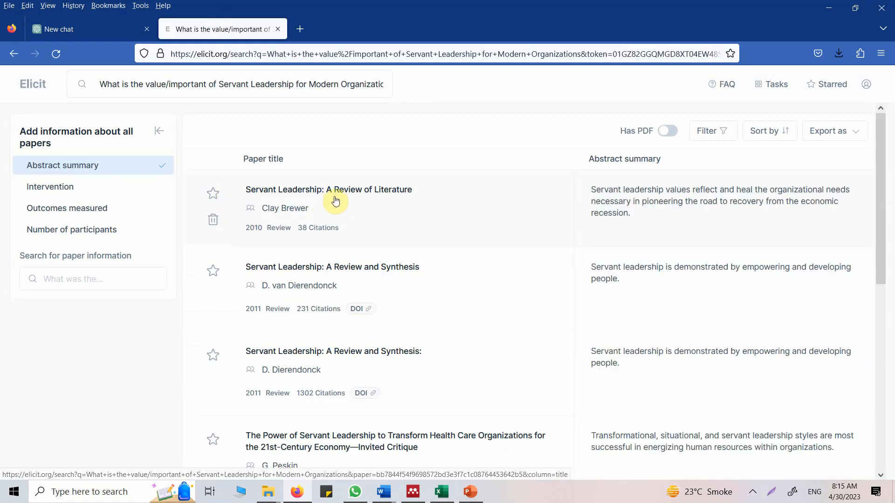
mouse_move(338, 335)
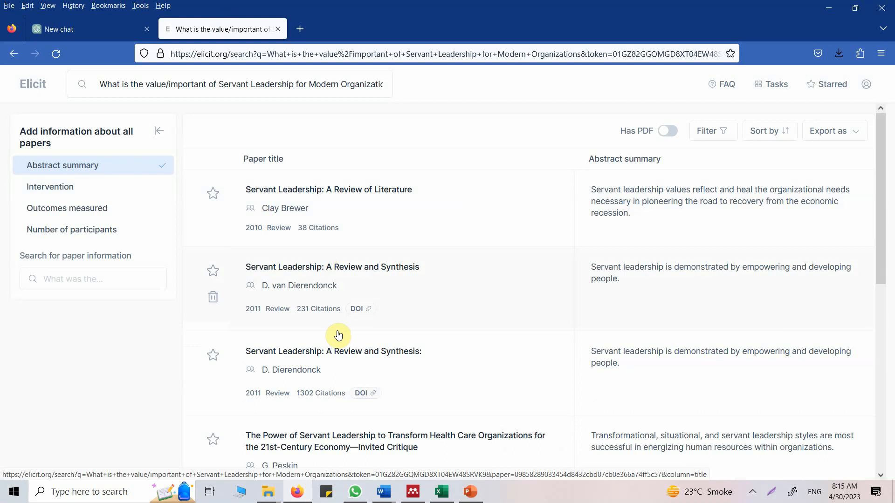
mouse_move(469, 206)
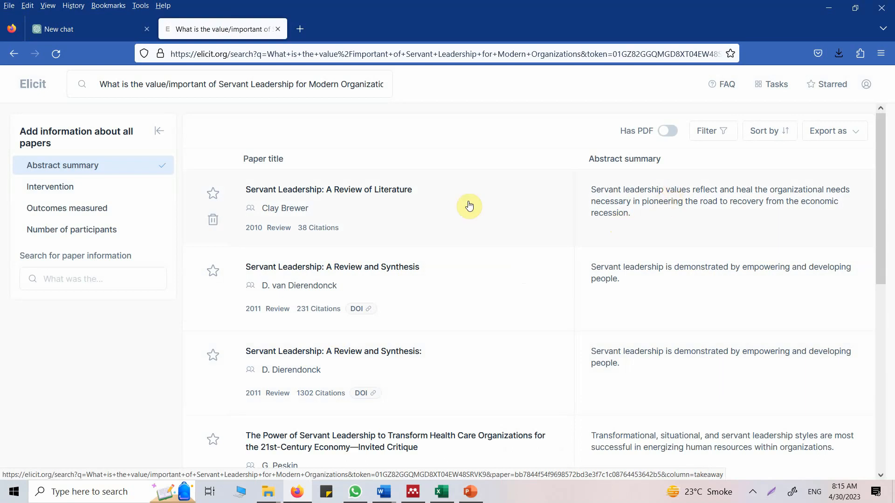
mouse_move(437, 191)
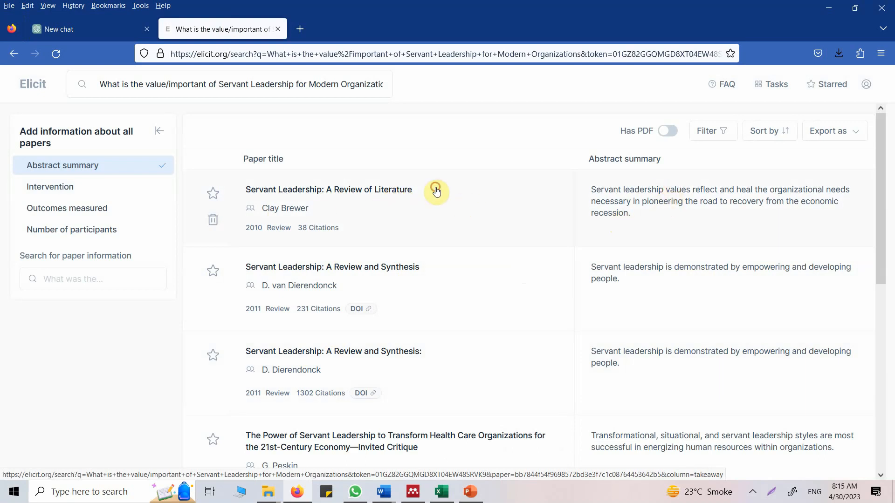
Step: Review the details of Brewer's 2010 'Servant Leadership: A Review of Literature', then close them
click(436, 190)
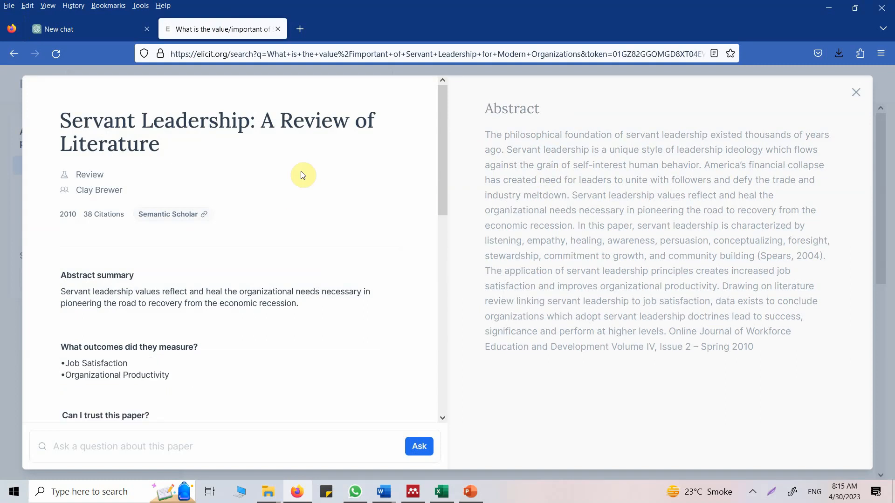
mouse_move(442, 130)
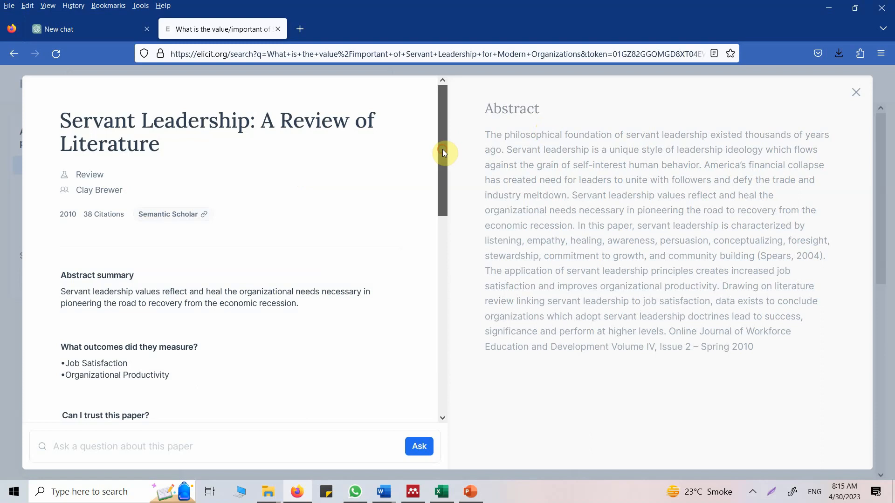
scroll(down, 3)
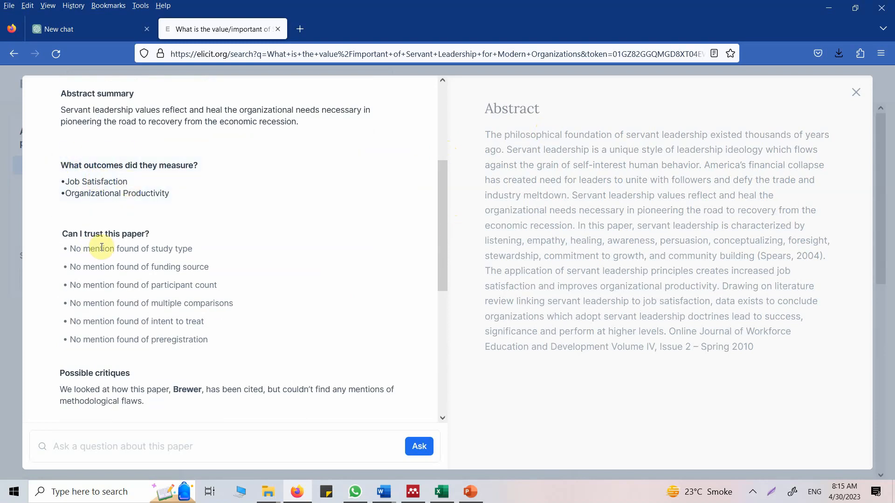
mouse_move(118, 246)
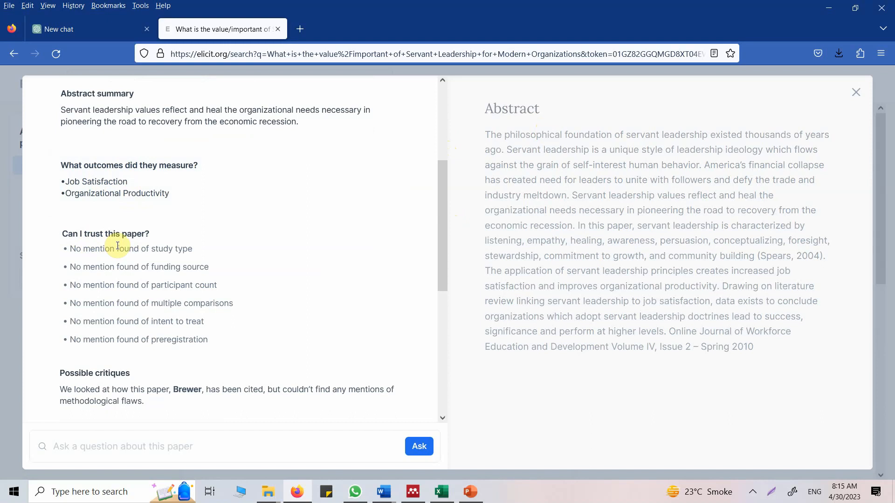
mouse_move(162, 264)
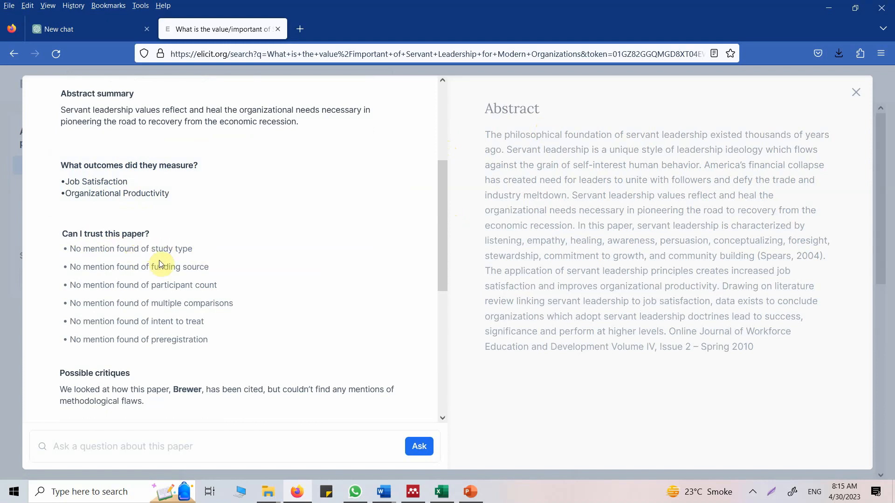
mouse_move(299, 269)
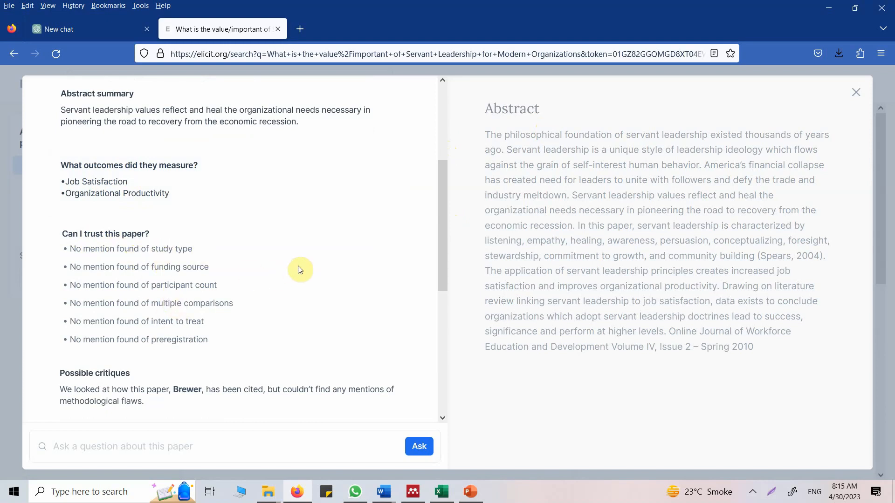
scroll(down, 3)
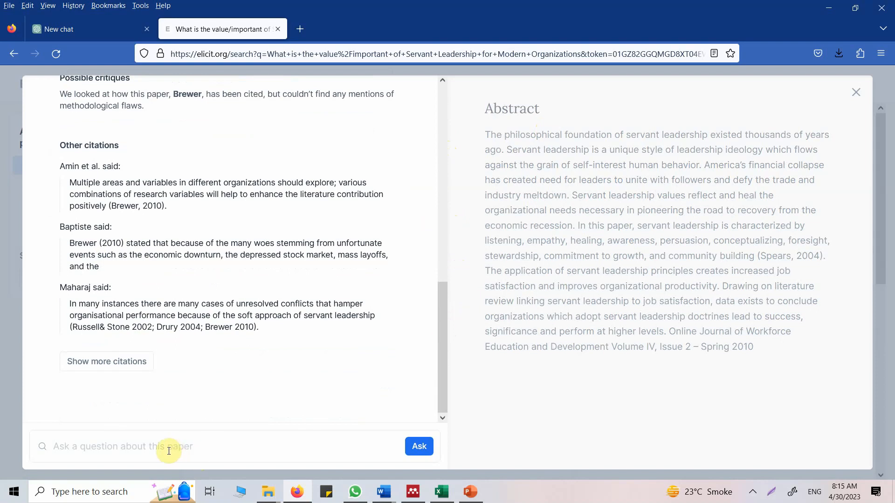
mouse_move(883, 98)
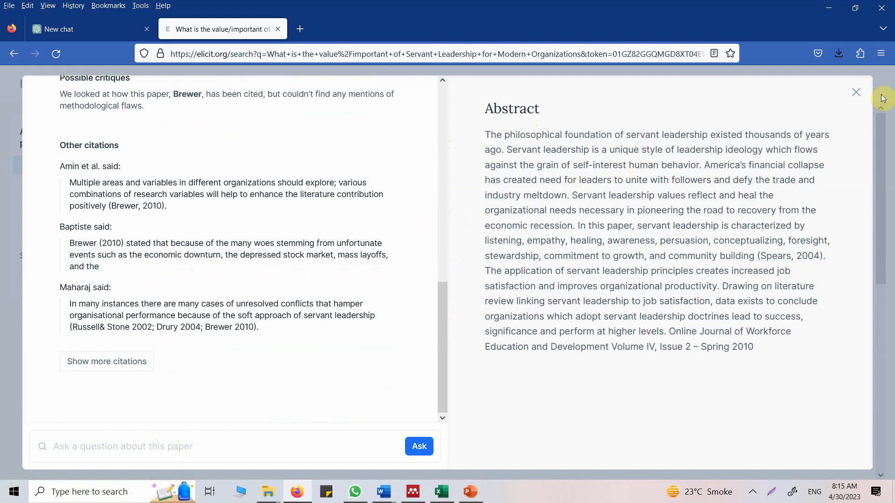
click(856, 92)
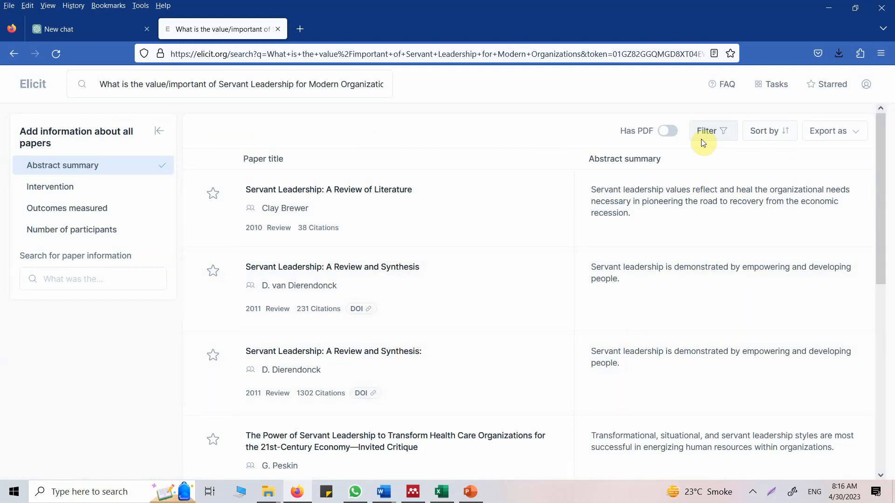
Step: Filter to papers with PDFs and add Intervention, Outcomes measured and Number of participants columns
click(667, 131)
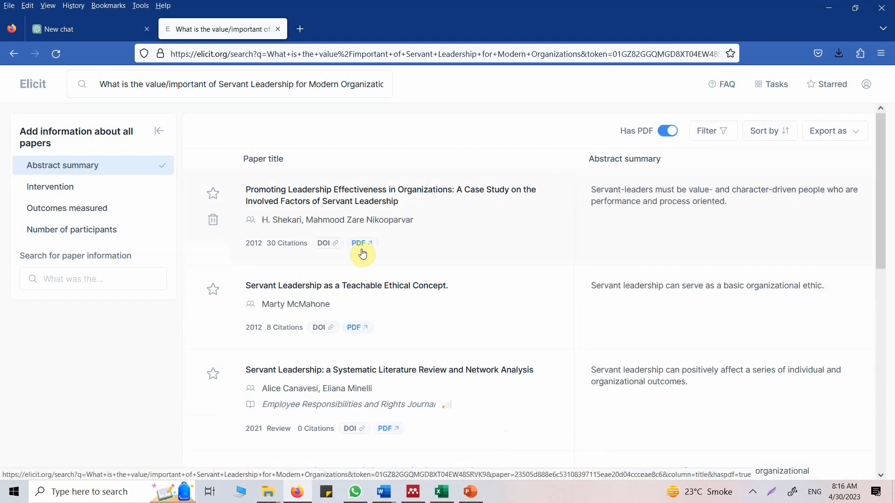
mouse_move(243, 203)
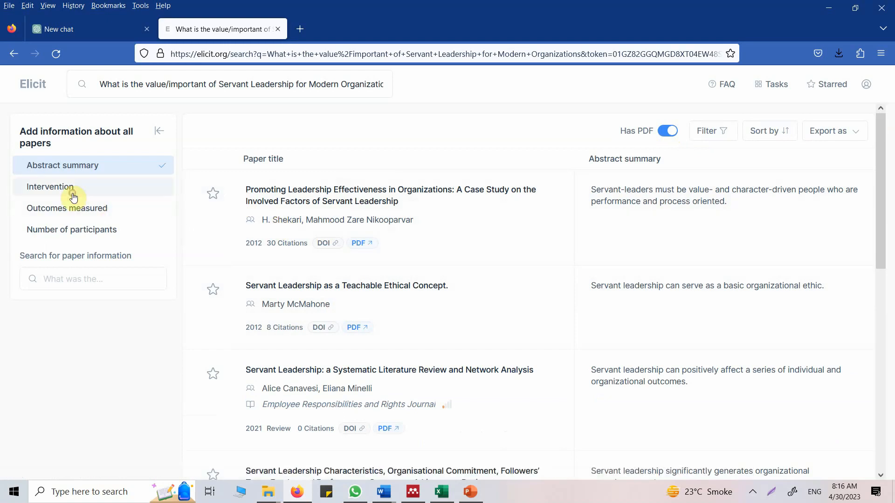
click(50, 187)
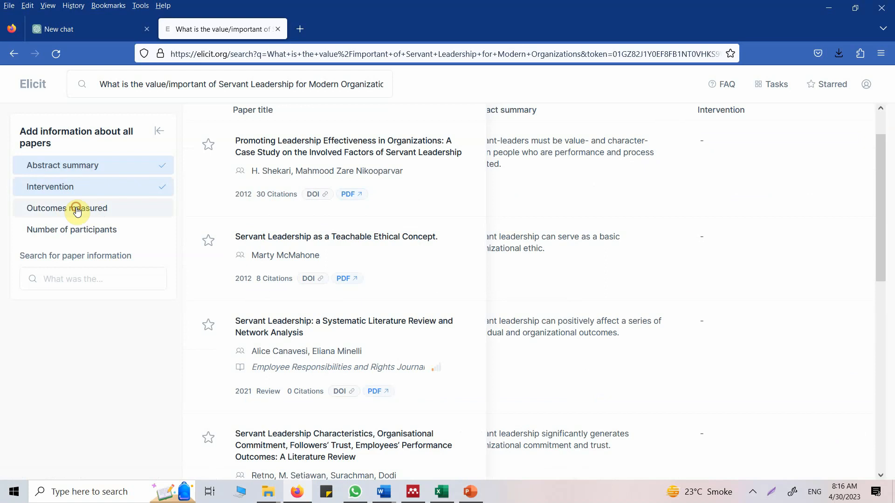
click(79, 209)
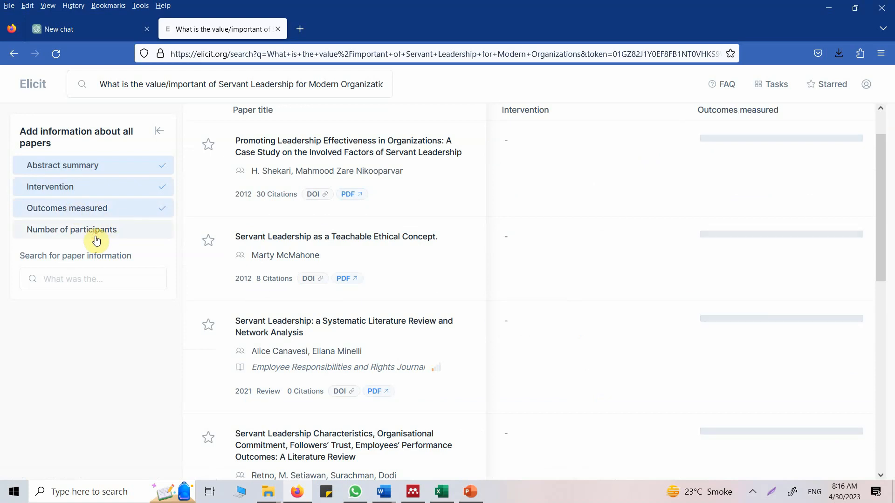
click(72, 230)
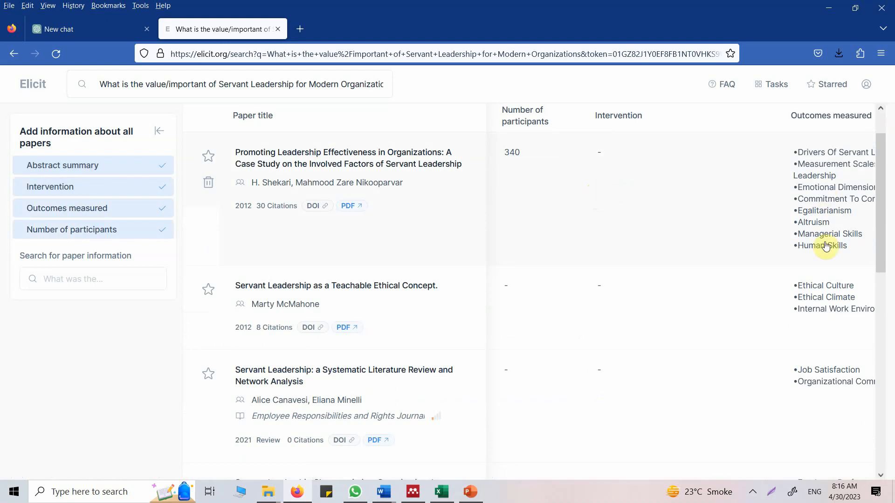
Step: Scroll through the expanded results table, then return to Elicit's start page
scroll(down, 3)
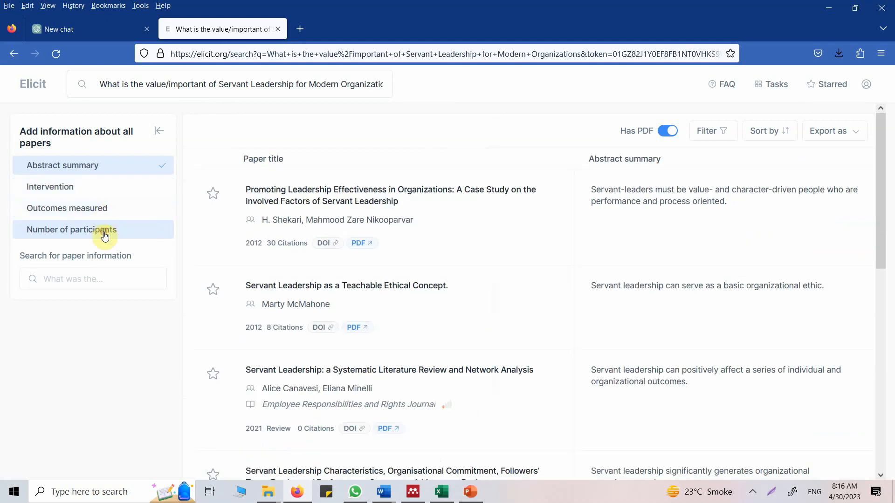
mouse_move(108, 134)
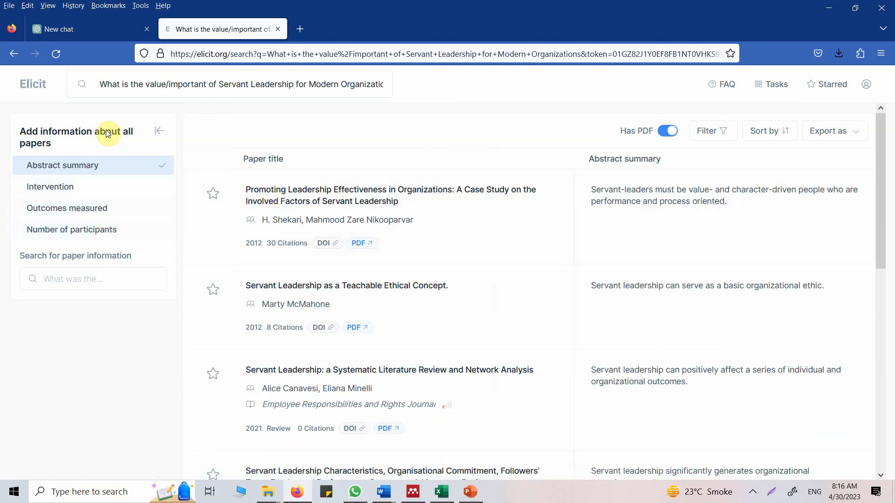
mouse_move(140, 88)
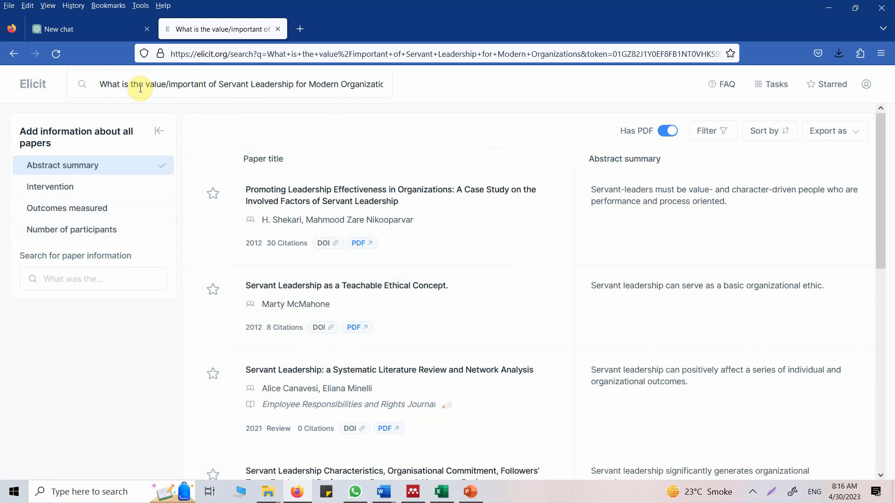
mouse_move(186, 128)
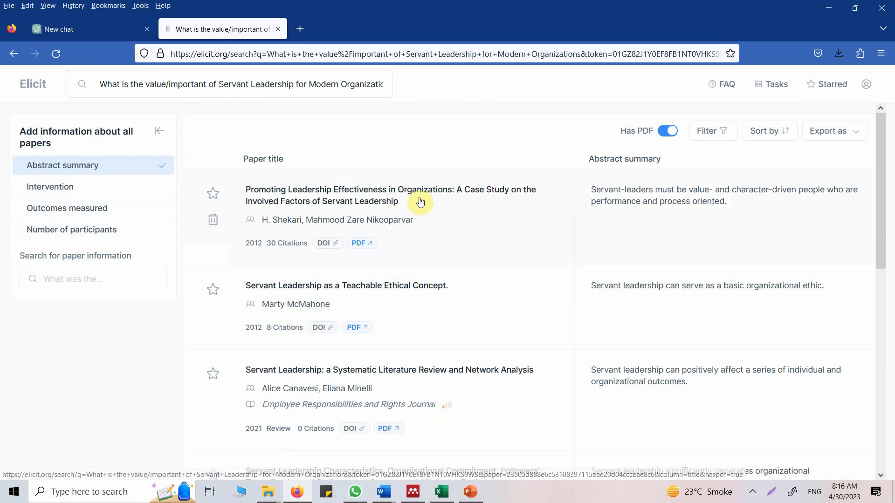
scroll(down, 3)
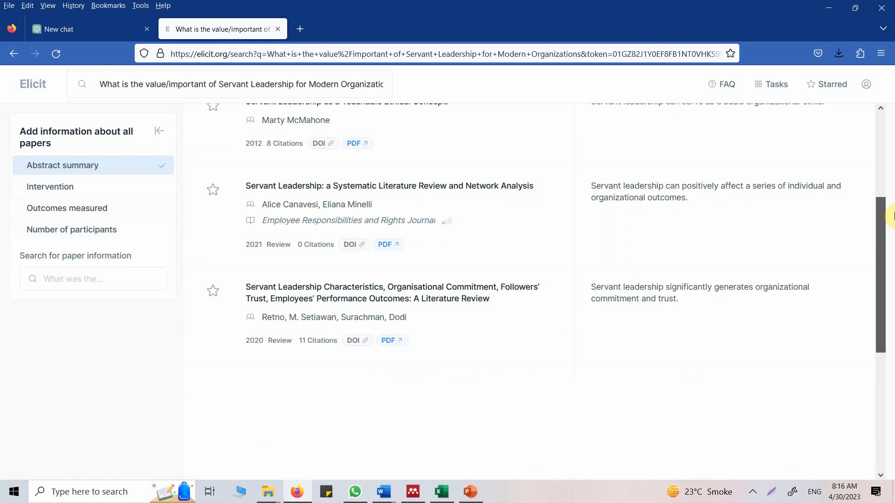
scroll(down, 3)
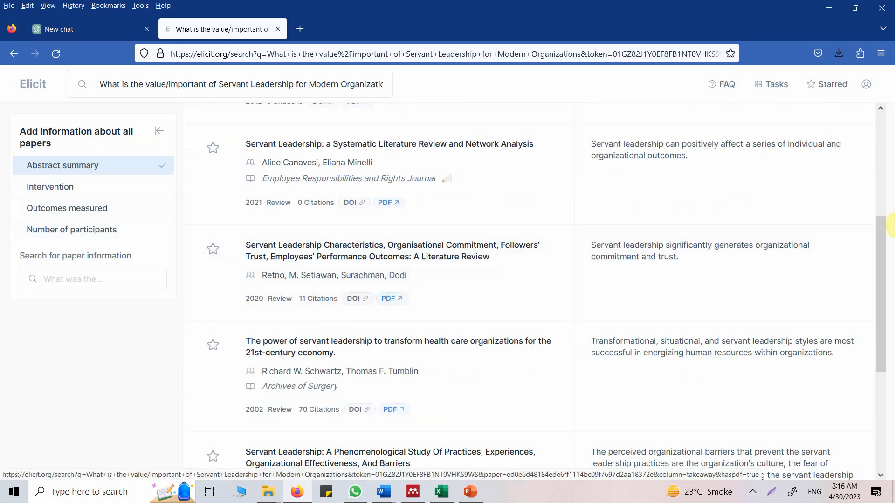
scroll(down, 3)
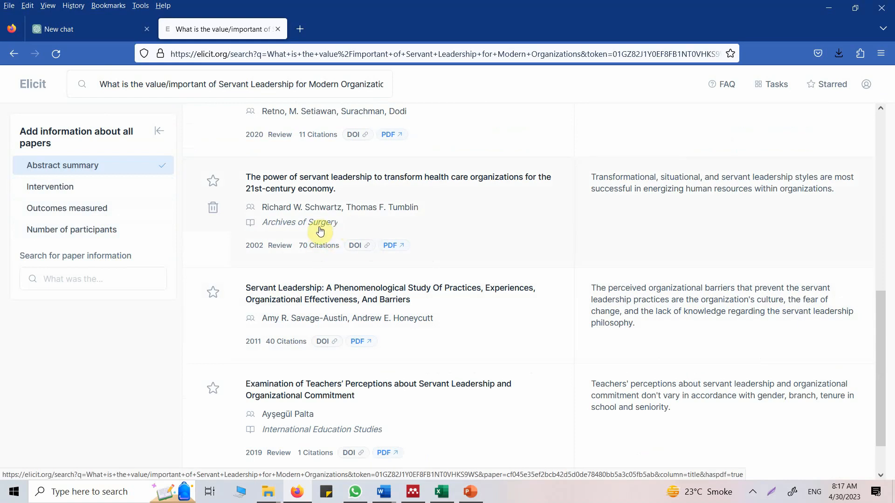
mouse_move(881, 328)
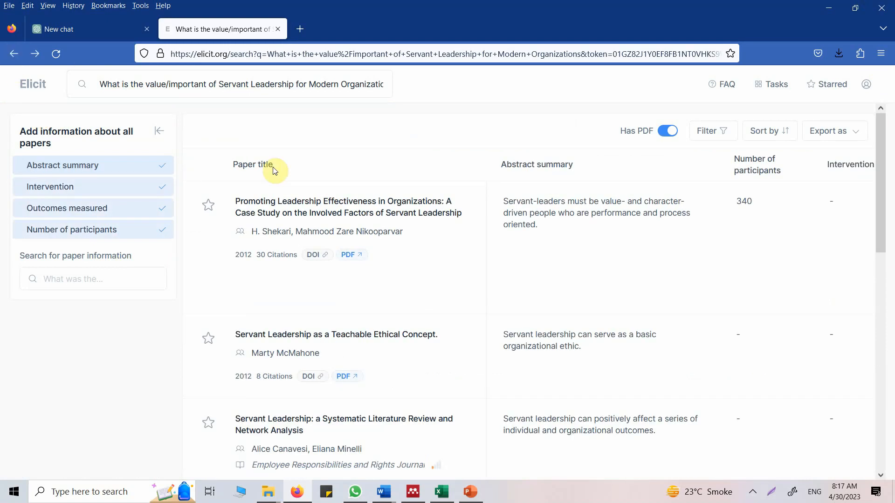
click(93, 229)
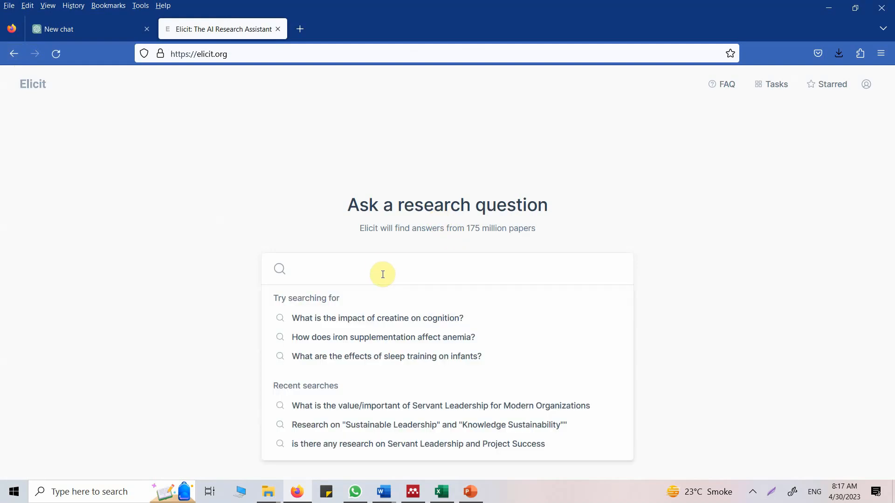
mouse_move(397, 323)
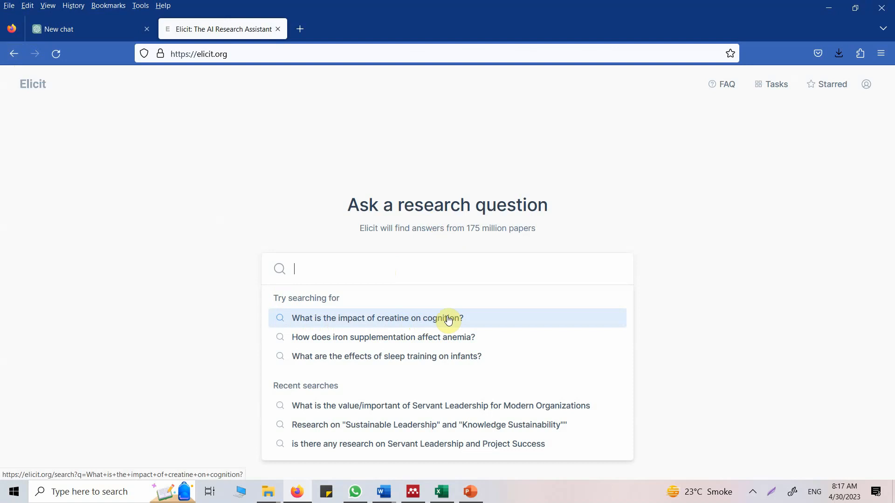
mouse_move(374, 348)
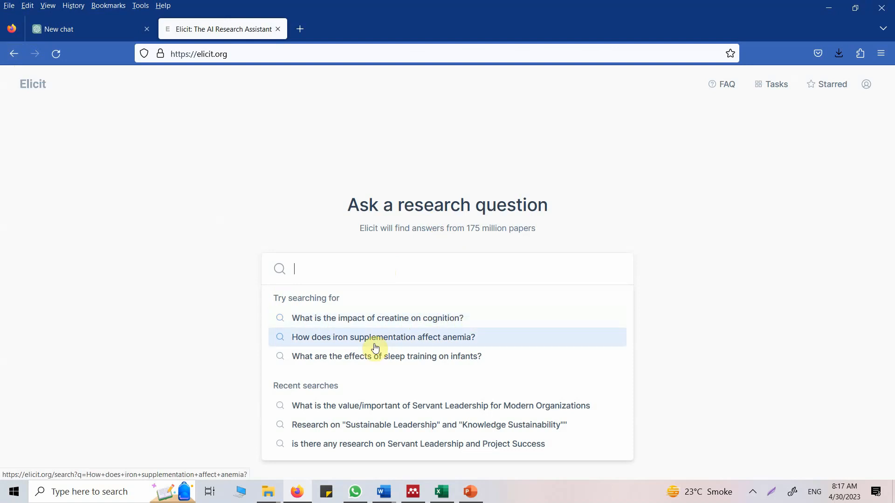
mouse_move(424, 324)
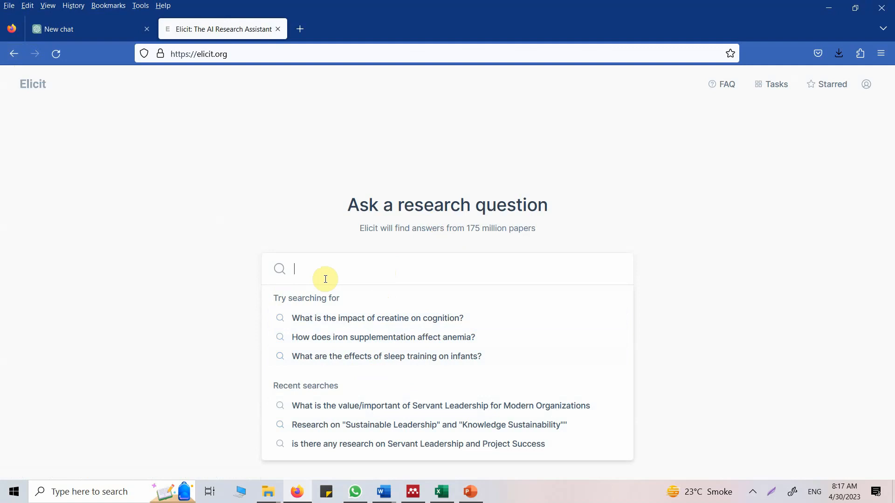
Step: Search Elicit for 'Is there a research on Servant Leadership on Environmental behavior'
text(Is th)
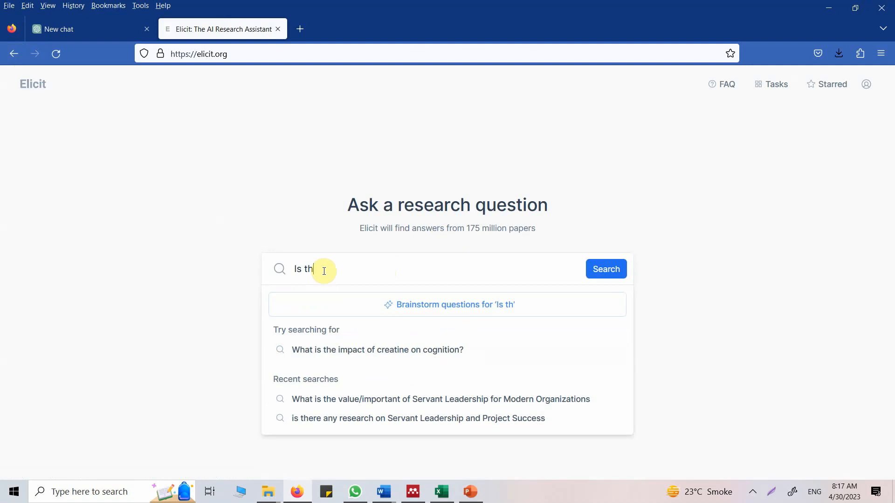
text(ere a research)
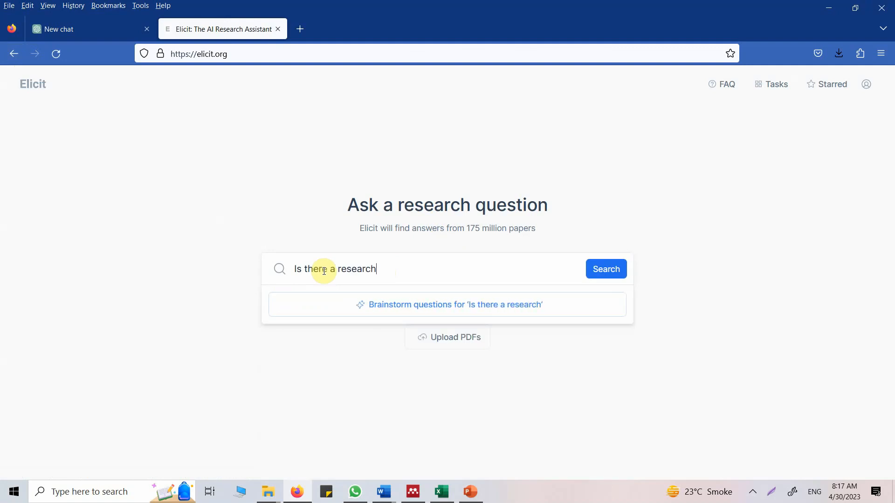
text(on Servant Lea)
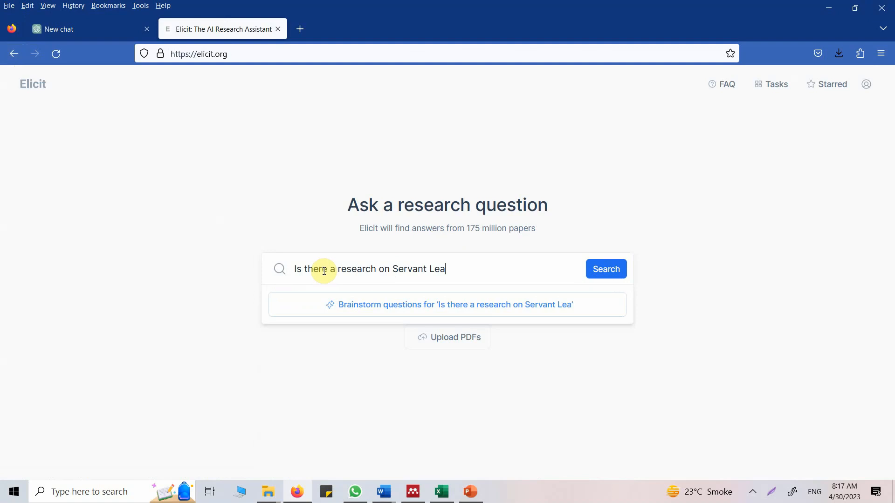
text(dership on En)
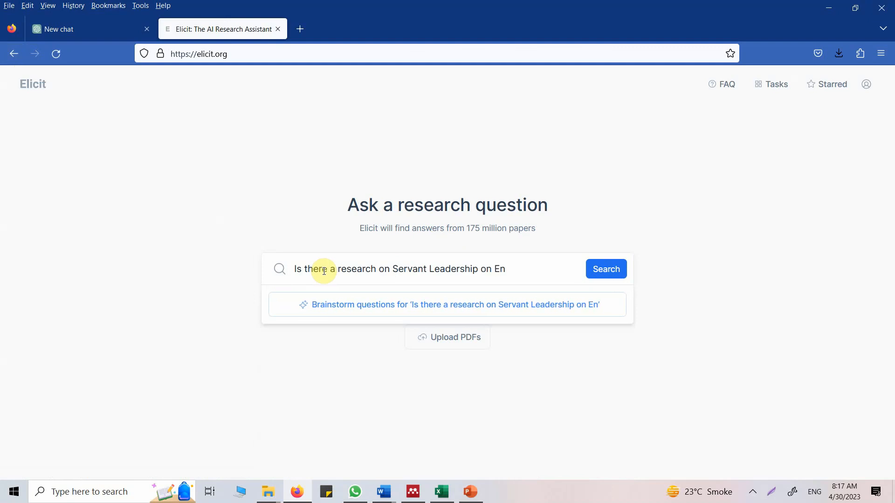
text(vironmental)
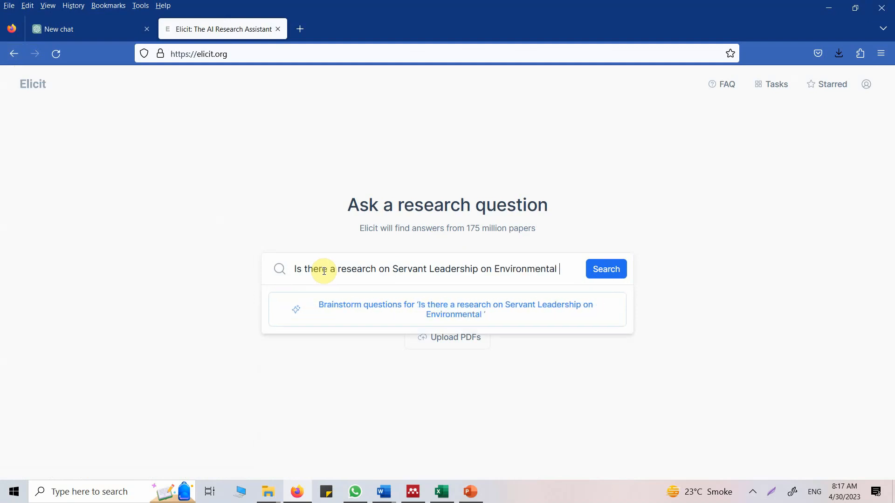
text(behavior)
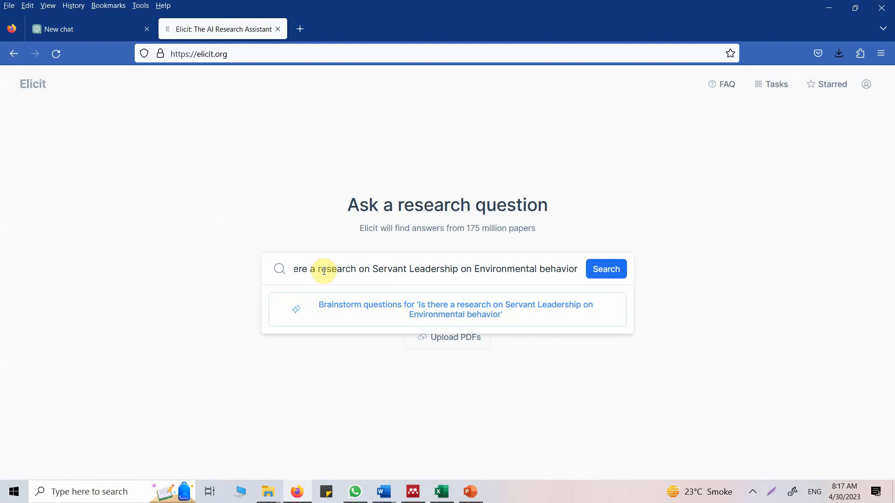
click(606, 268)
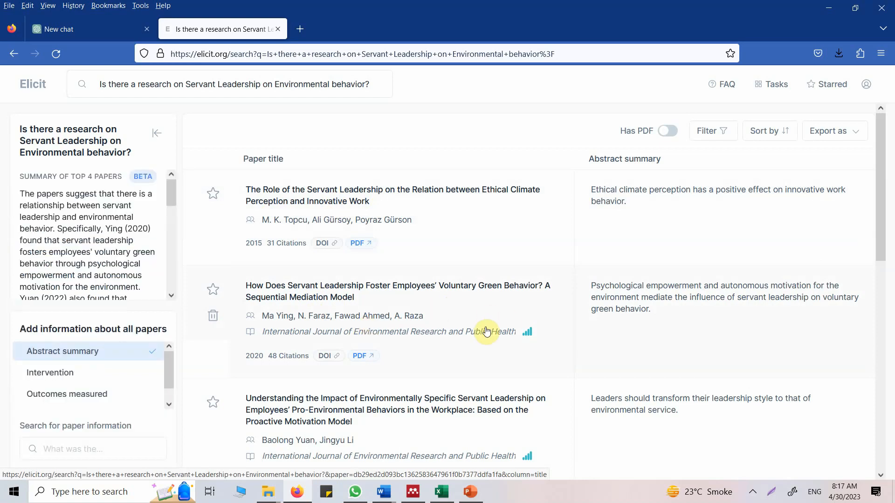
mouse_move(518, 324)
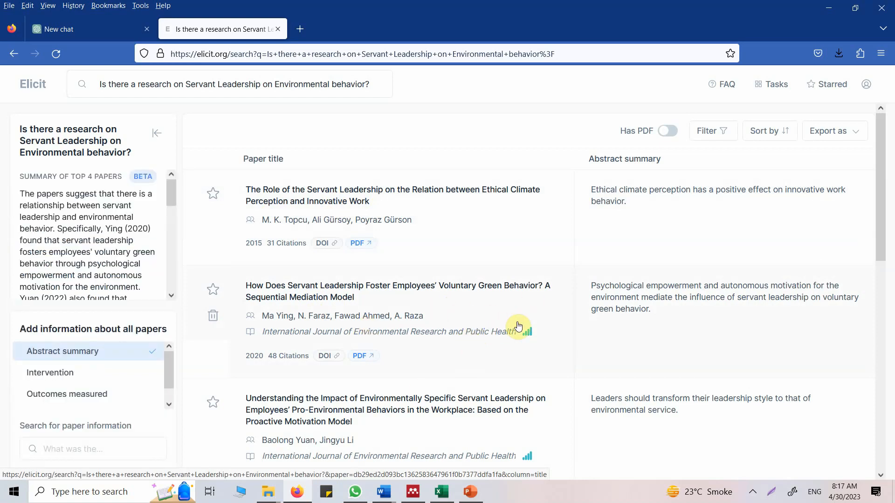
mouse_move(525, 335)
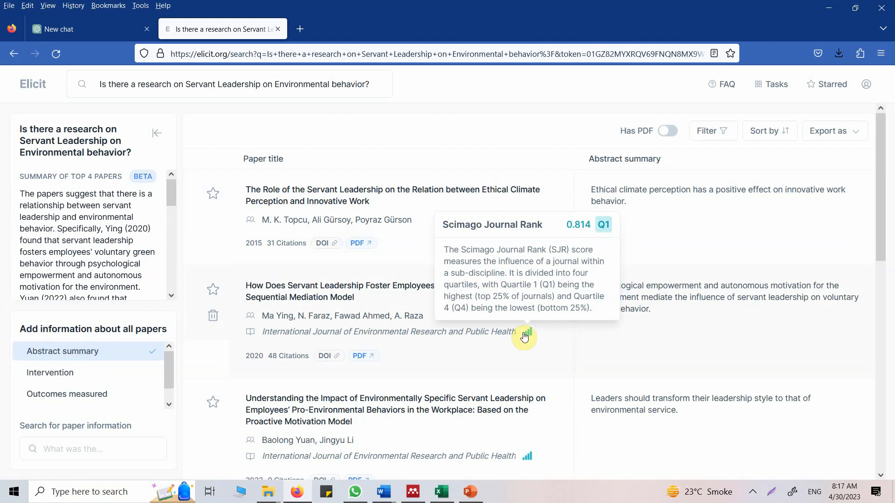
scroll(down, 3)
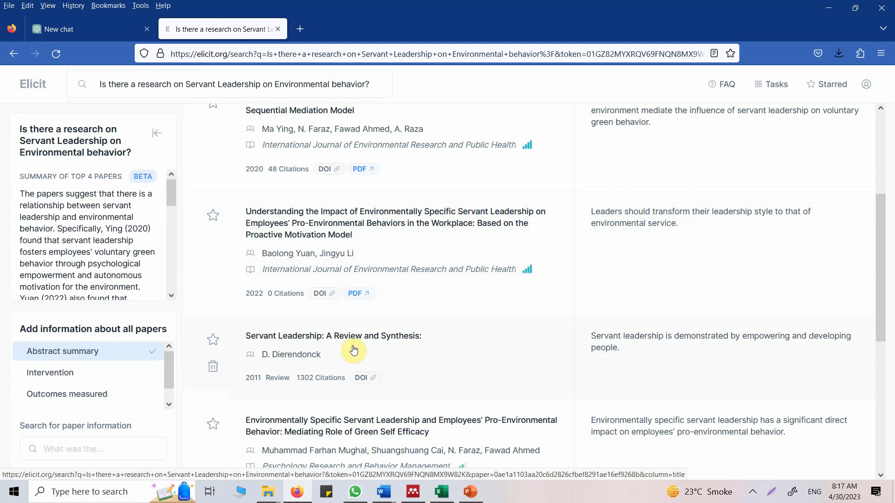
mouse_move(383, 357)
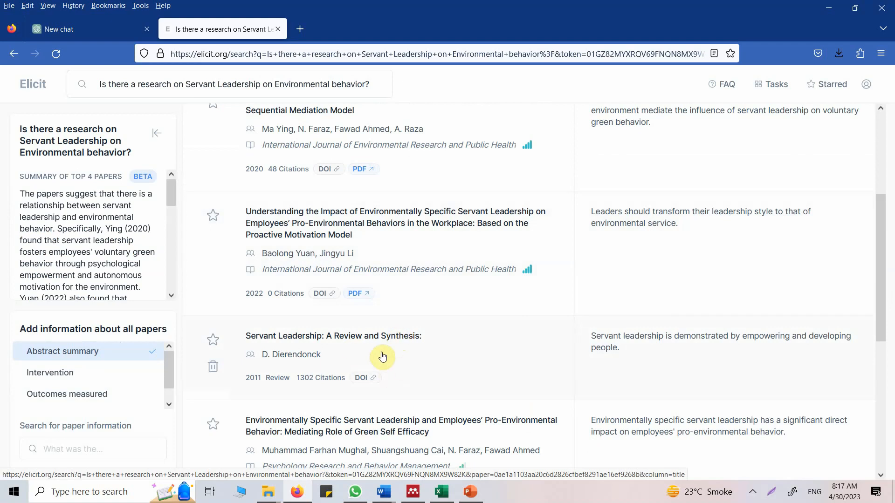
mouse_move(484, 345)
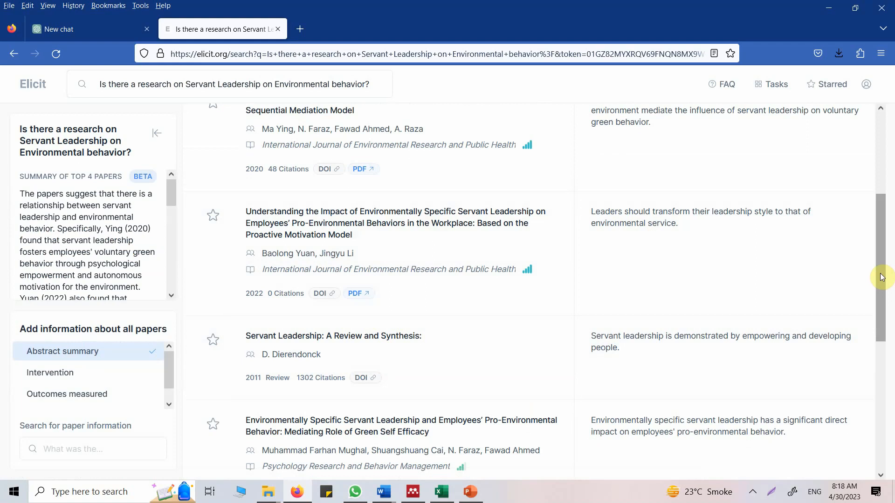
scroll(down, 3)
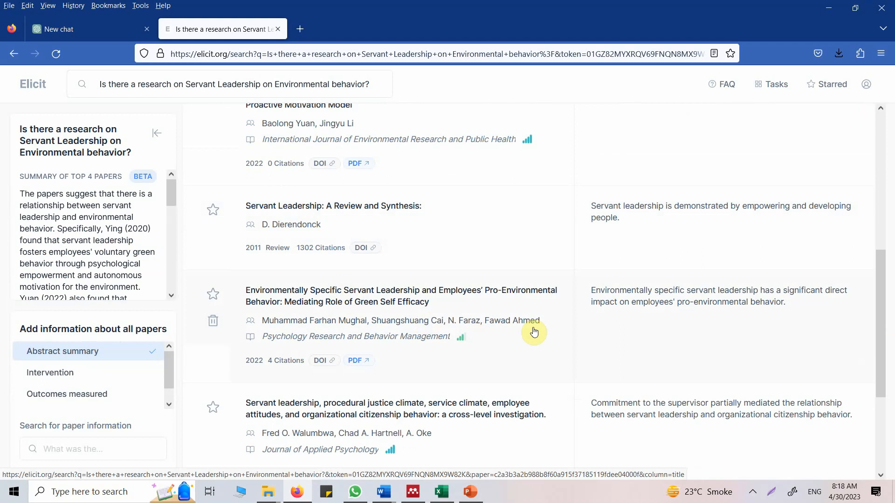
scroll(down, 3)
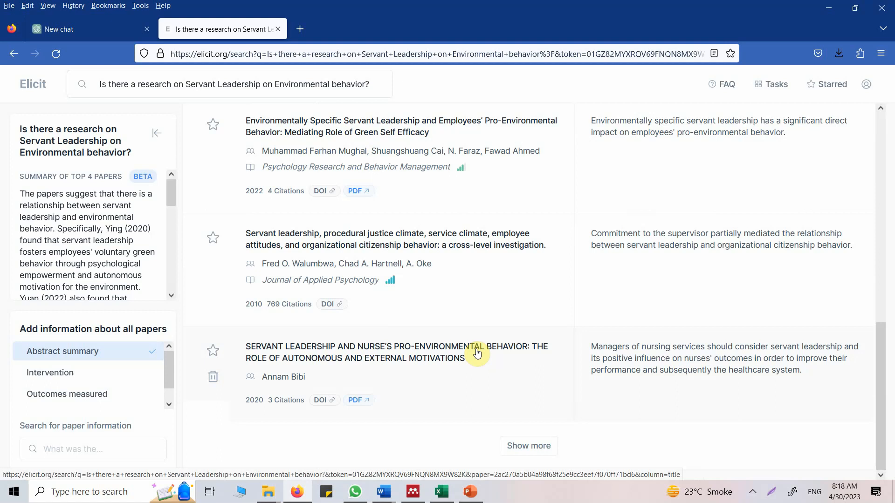
scroll(down, 3)
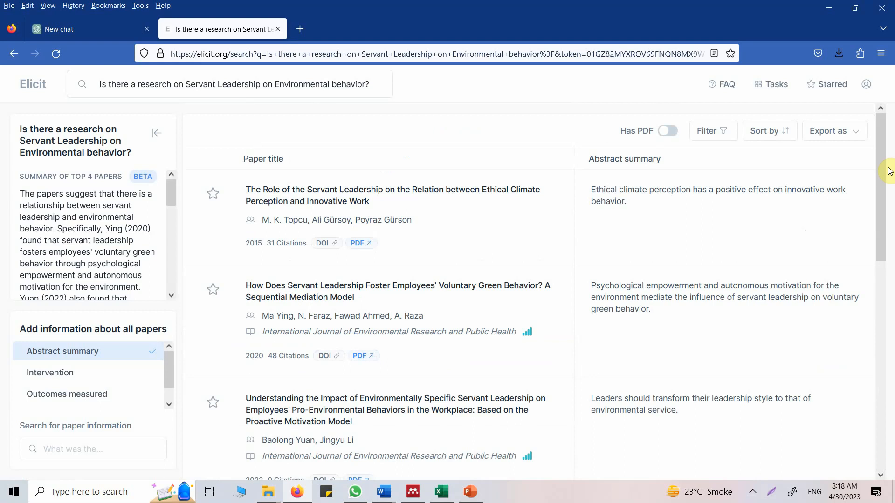
mouse_move(646, 136)
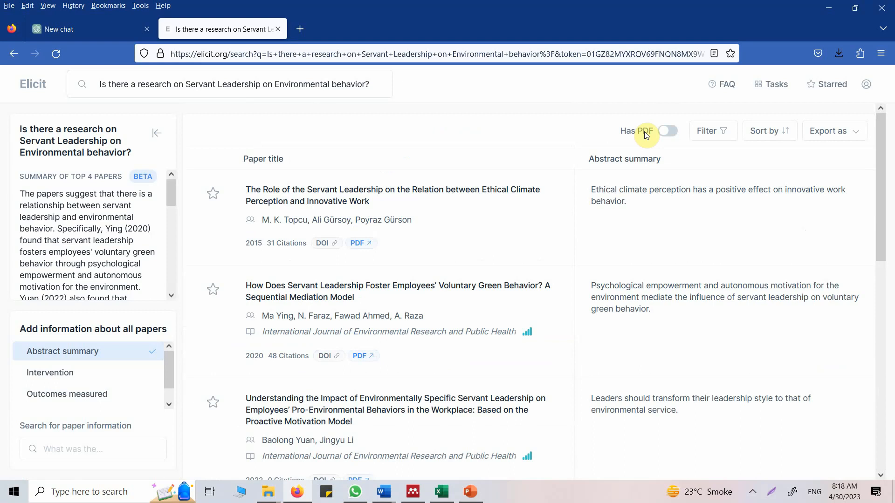
mouse_move(158, 55)
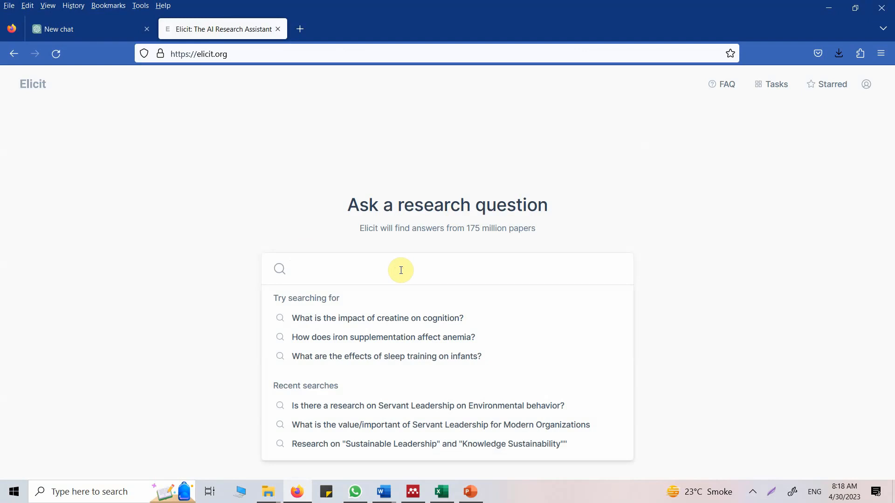
Step: Search Elicit for 'How can i measure Servant Leadership', then return to ChatGPT
text(How can i mea)
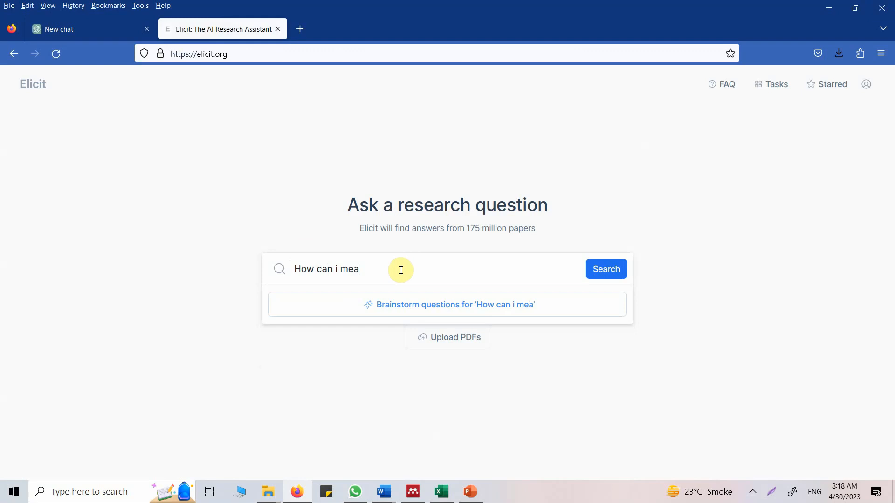
text(sure Serv)
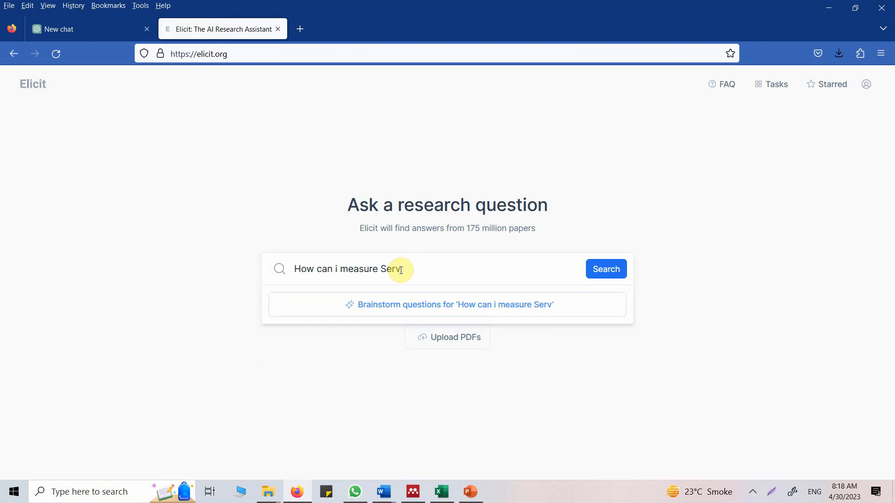
text(ant Leadership)
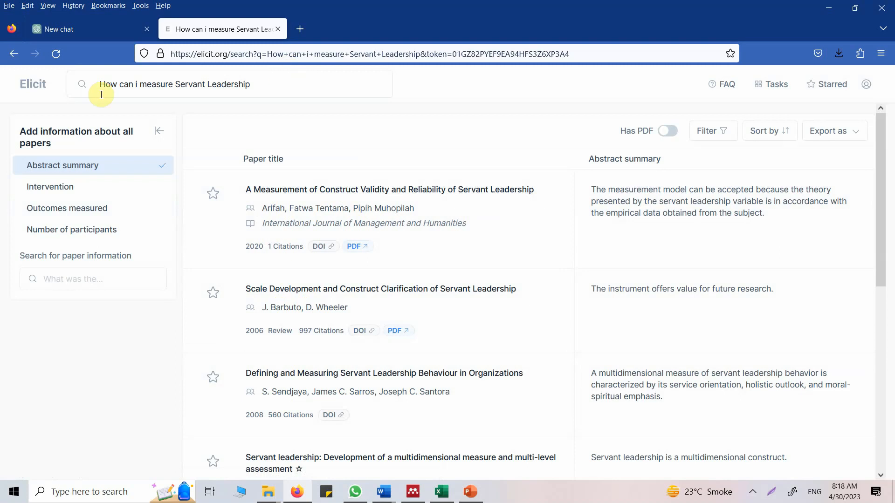
click(68, 29)
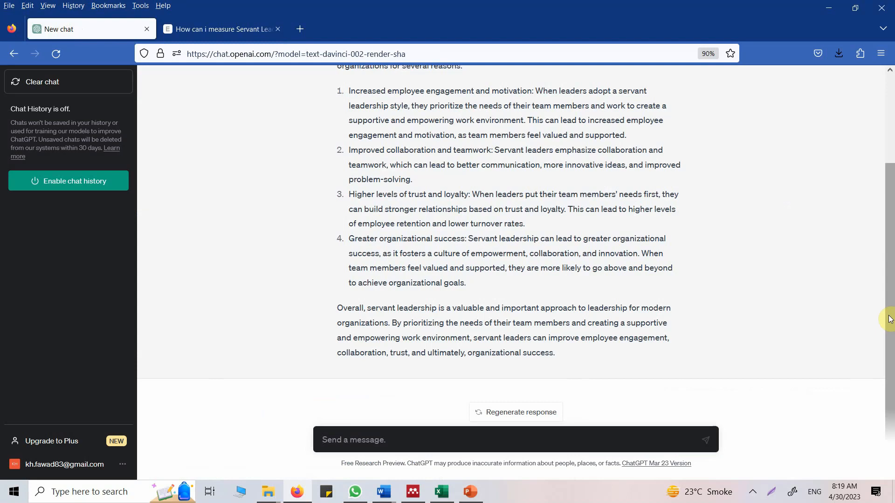
Step: Scroll the ChatGPT answer and select its opening definition of servant leadership
scroll(up, 3)
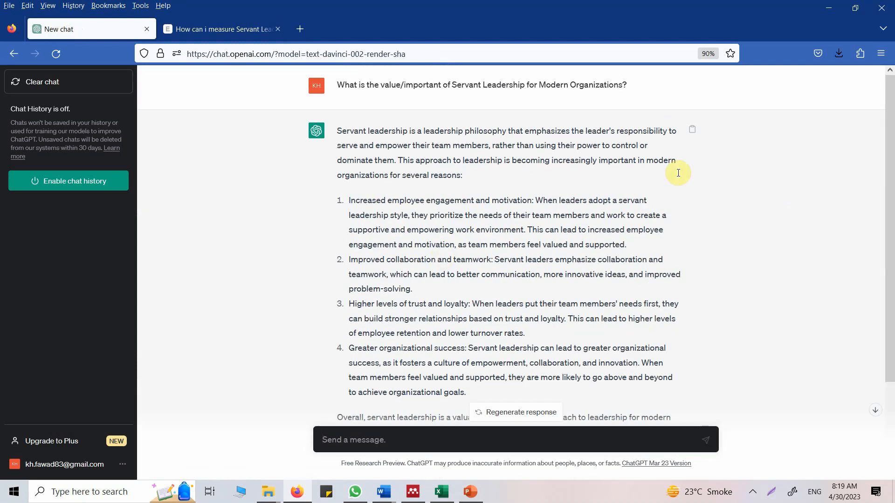
scroll(down, 3)
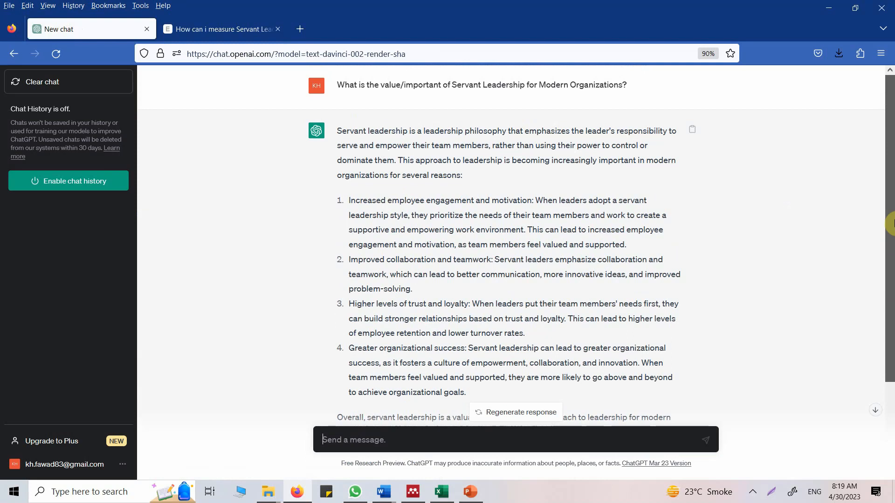
double_click(594, 131)
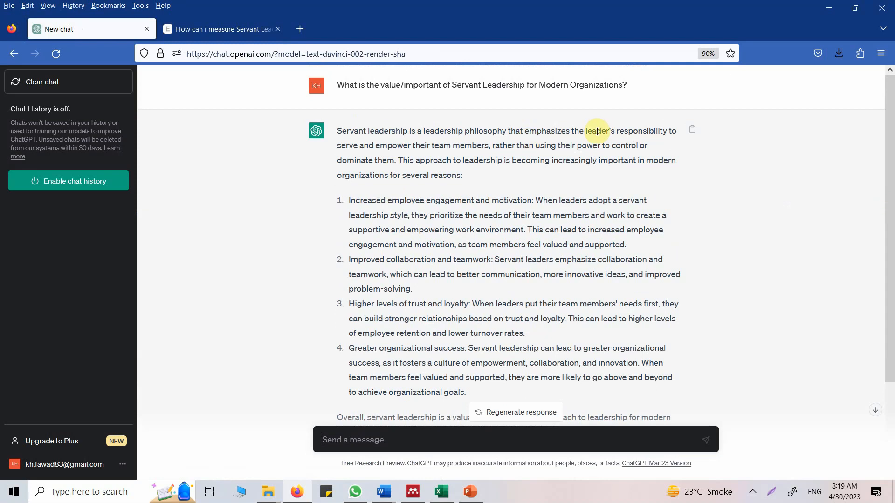
mouse_move(426, 215)
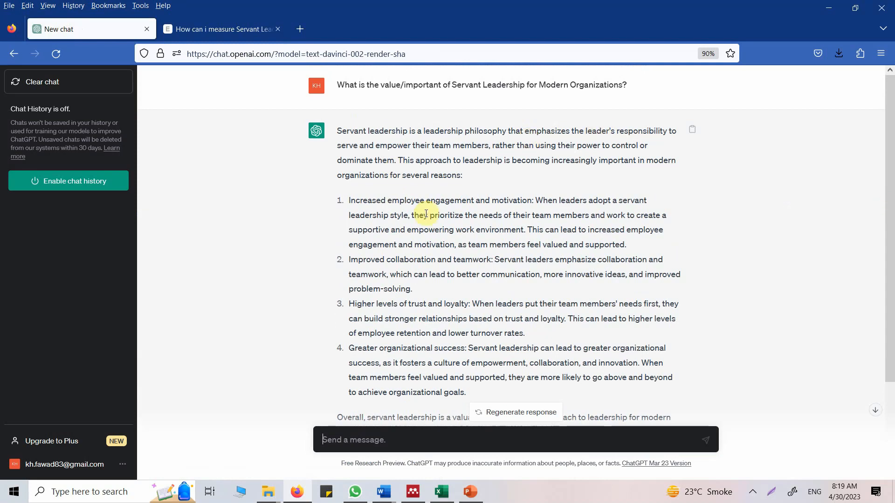
mouse_move(340, 131)
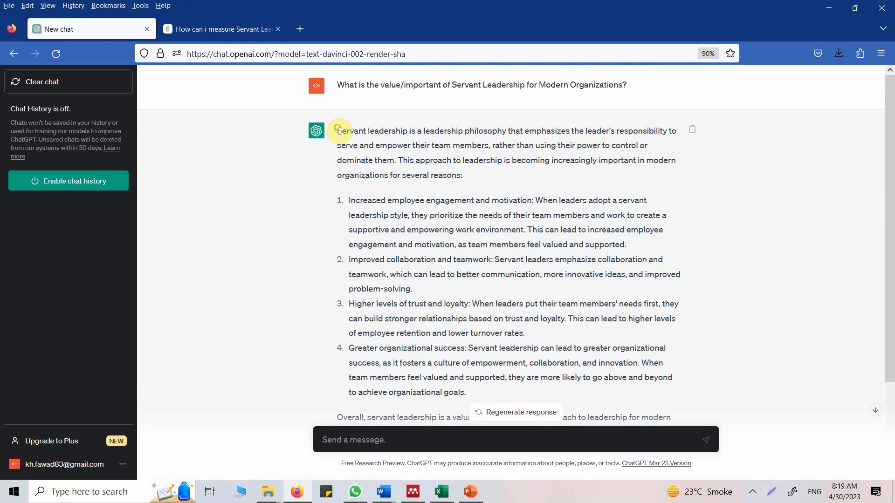
drag(338, 131, 591, 160)
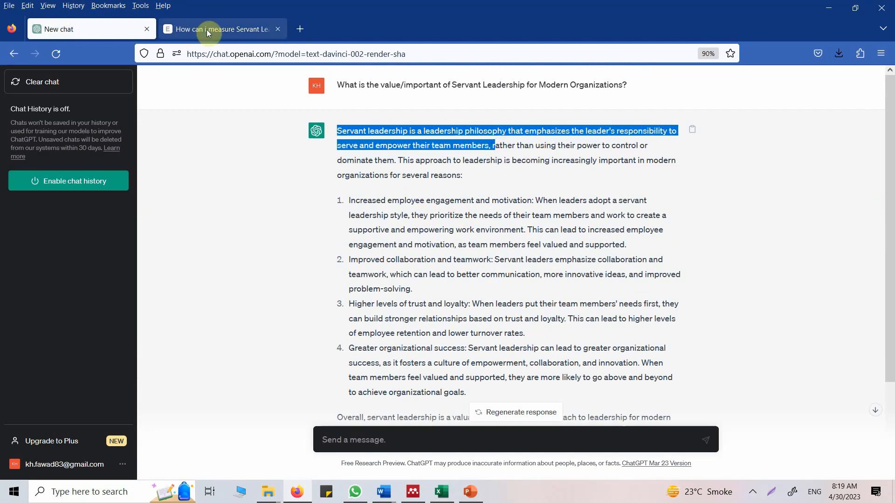
Step: Select and copy the 'Increased employee engagement and motivation:' heading, then switch to Elicit
click(84, 29)
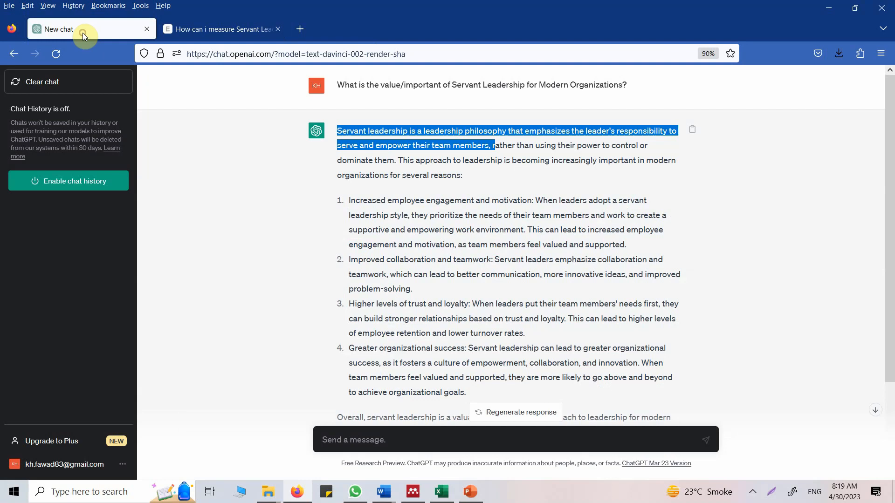
click(367, 205)
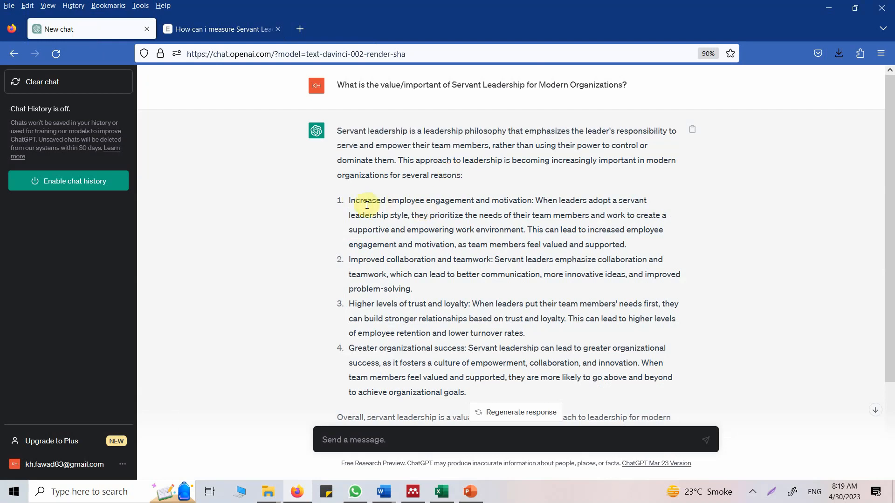
drag(349, 201, 553, 236)
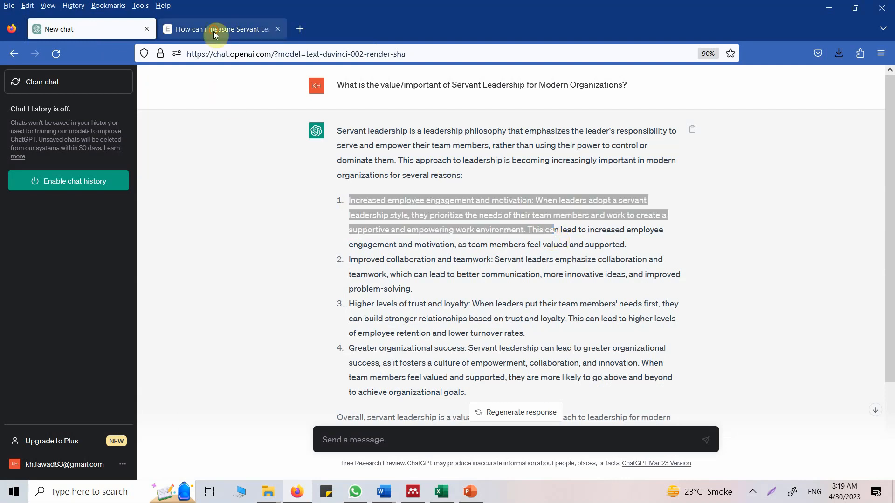
click(81, 29)
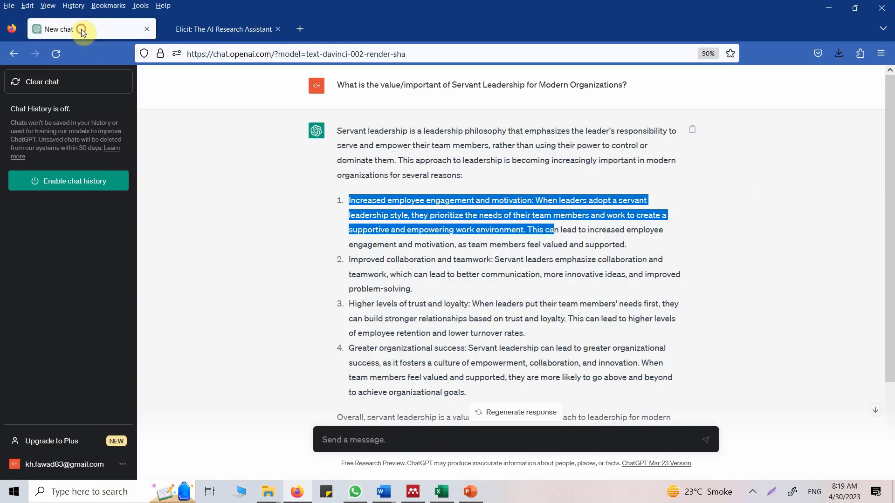
click(354, 212)
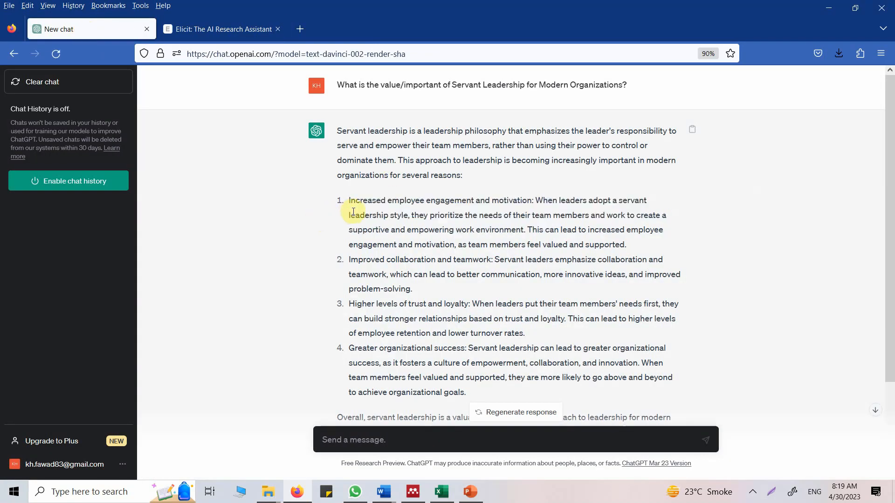
drag(349, 201, 531, 201)
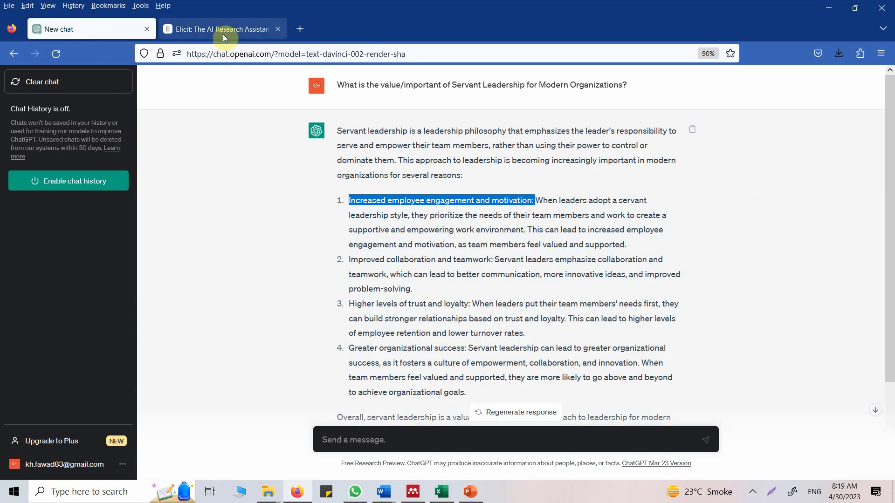
click(222, 29)
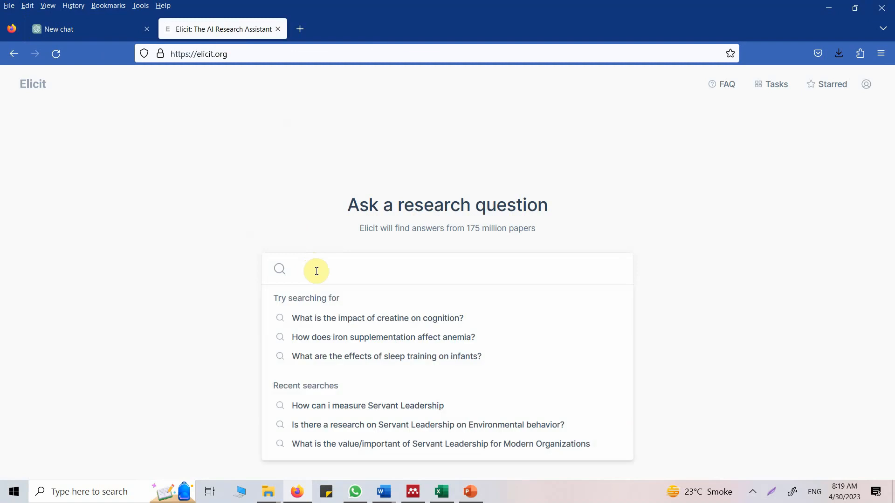
Step: Search Elicit for 'How can Servant Leadership help in increased employee engagement and motivation'
text(How can Servant)
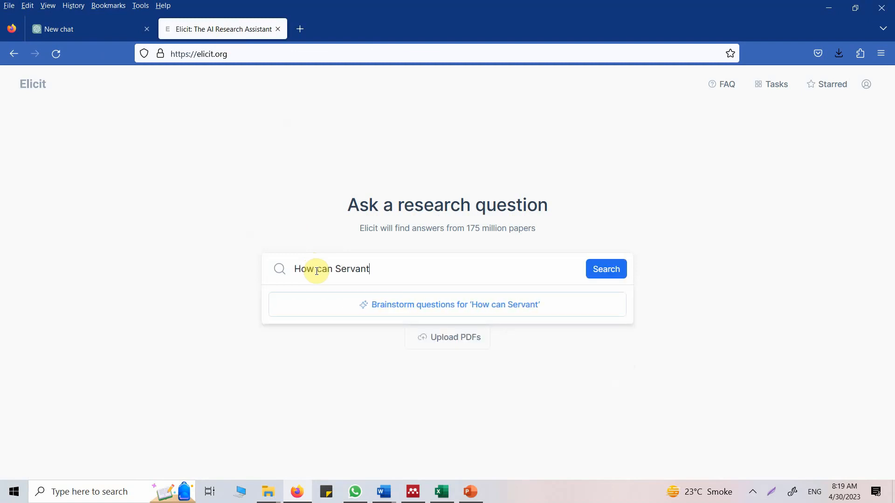
text(Leadership help in Increased employee engagement and motivation:)
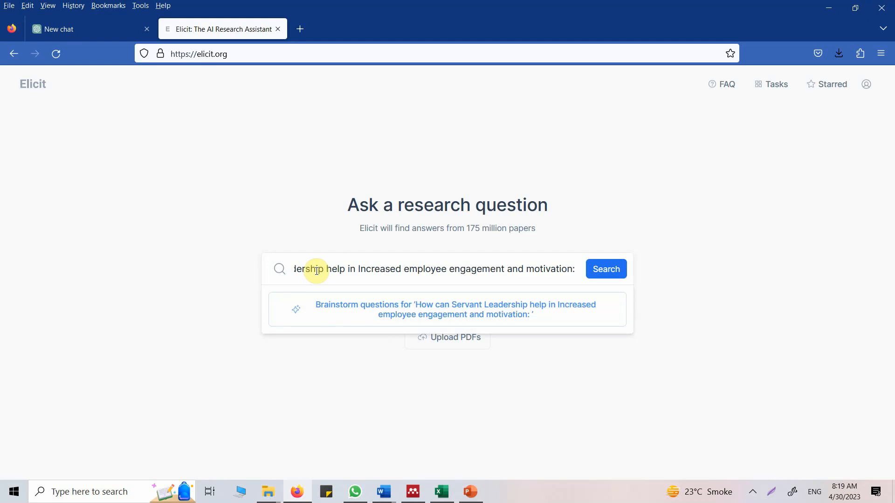
key(Backspace)
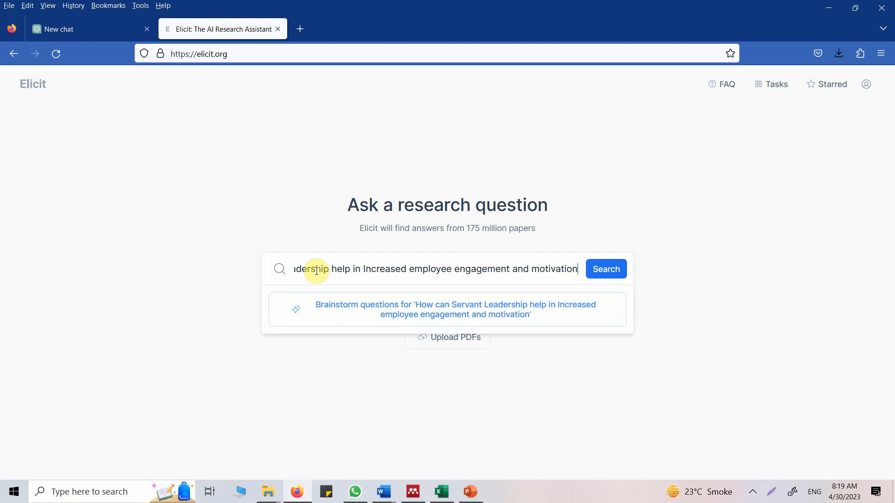
click(606, 269)
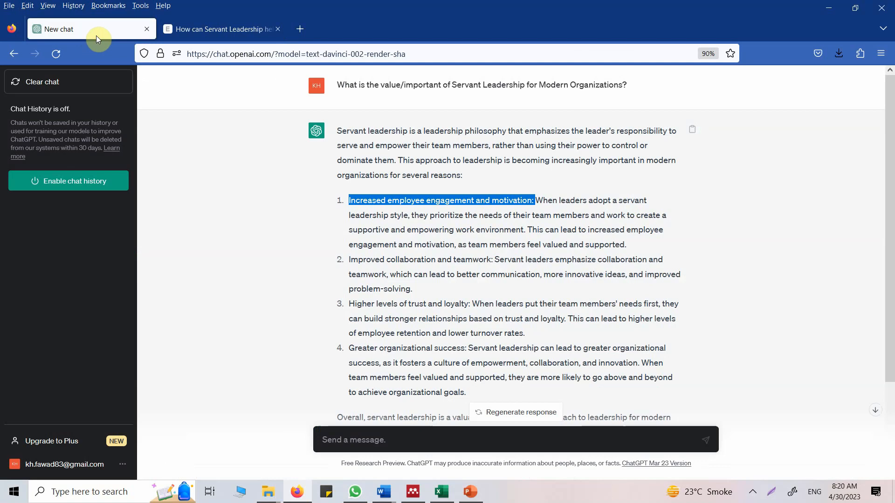
mouse_move(427, 413)
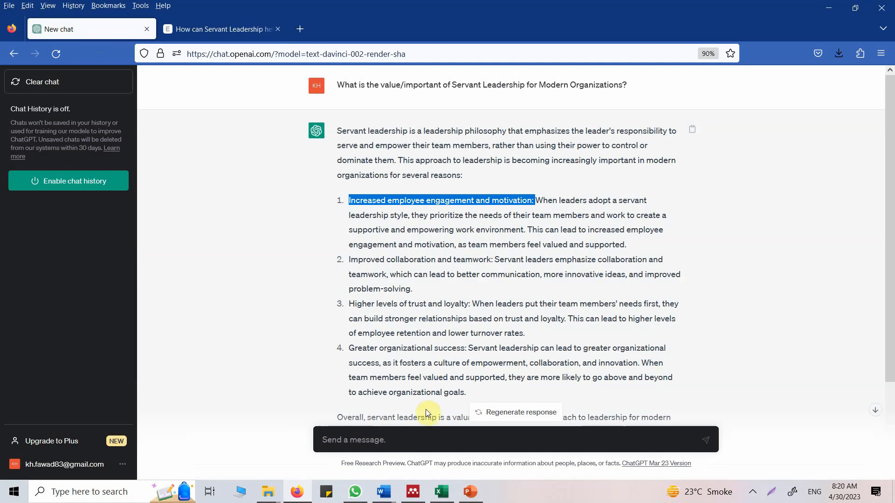
mouse_move(430, 408)
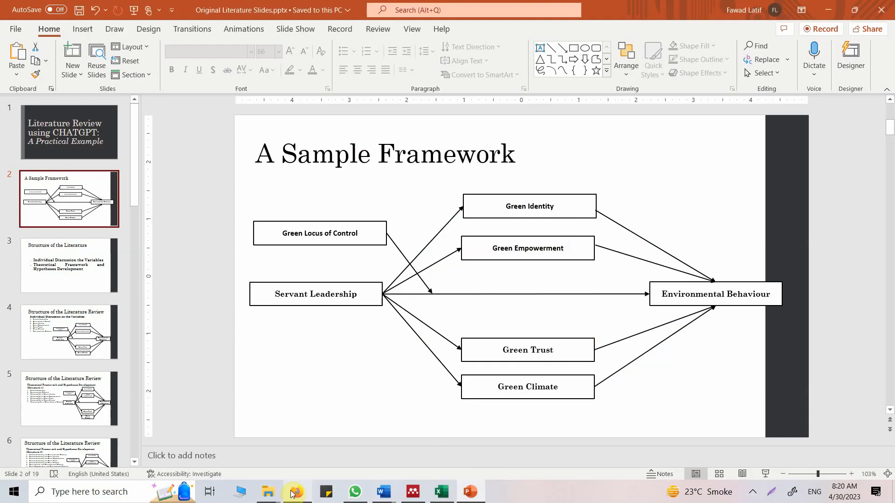
Step: Return from the framework slide to the ChatGPT conversation in Firefox
click(294, 492)
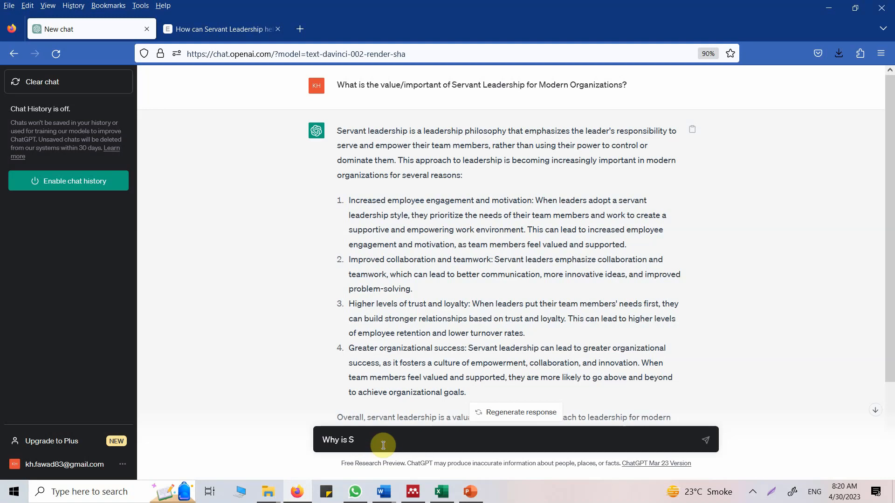
Step: Ask ChatGPT 'Why is Servant Leadership Important for Environmental Behavior?'
text(ervant Leadership Important for Envi)
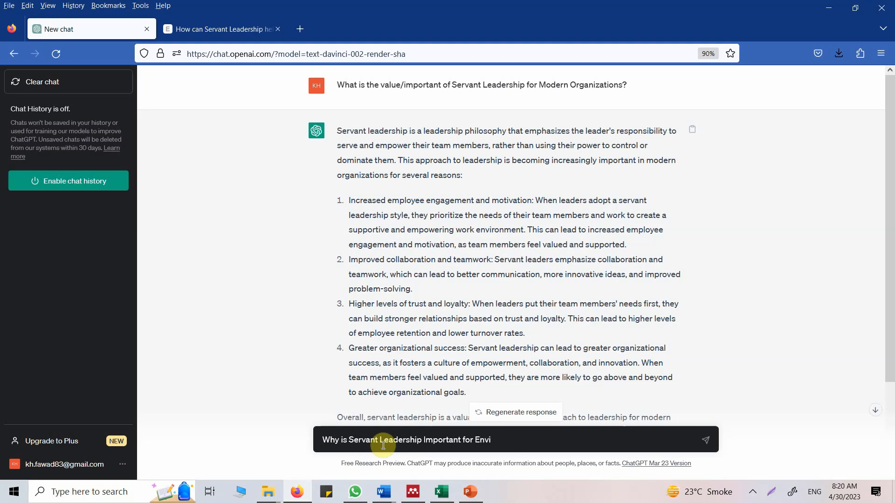
text(ronmental BEhavior?)
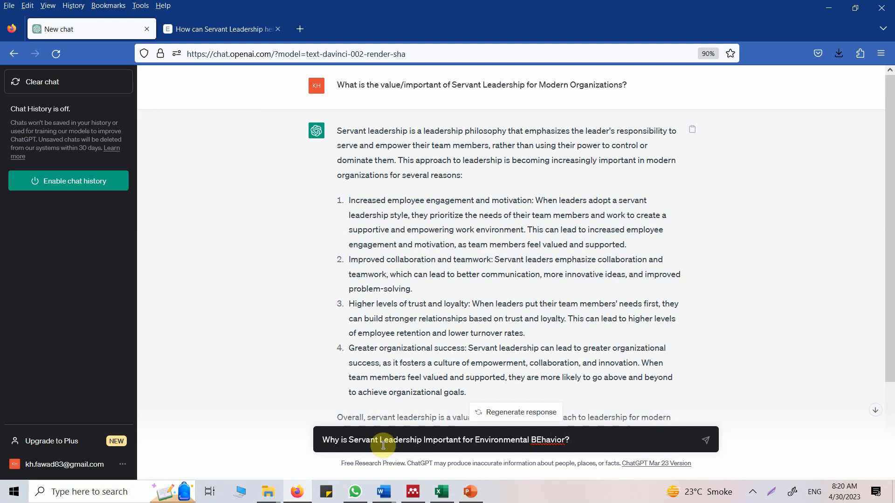
mouse_move(554, 440)
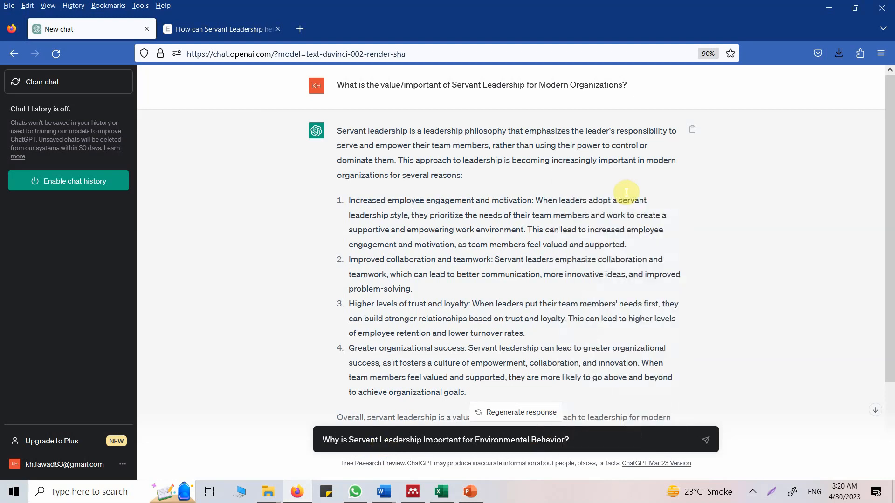
click(705, 440)
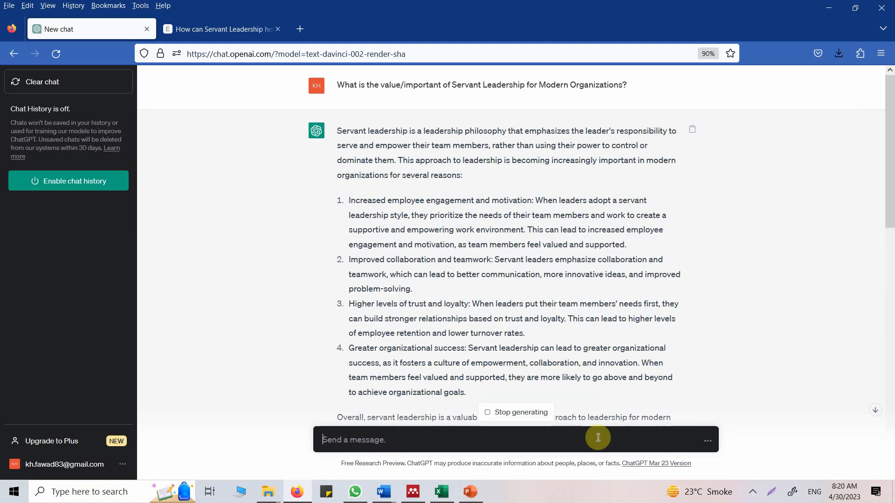
Step: Select the answer's 'By fostering an environment…' sentence about empowered collaboration
scroll(down, 3)
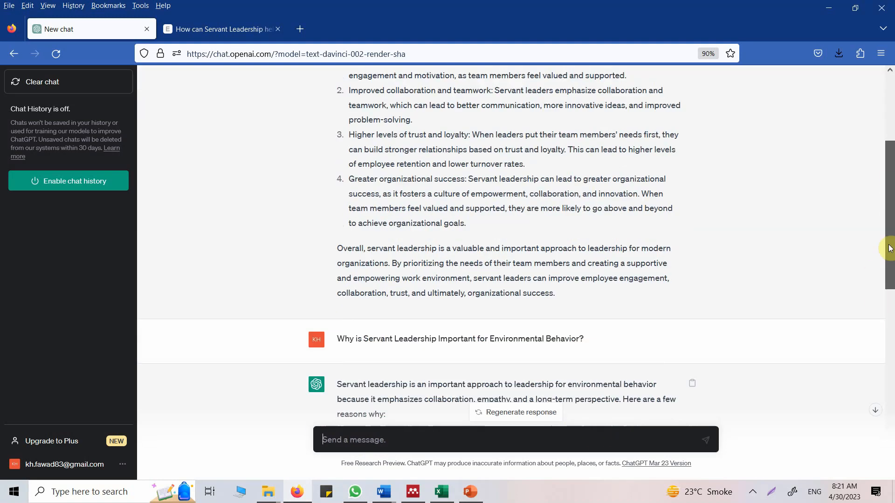
scroll(down, 3)
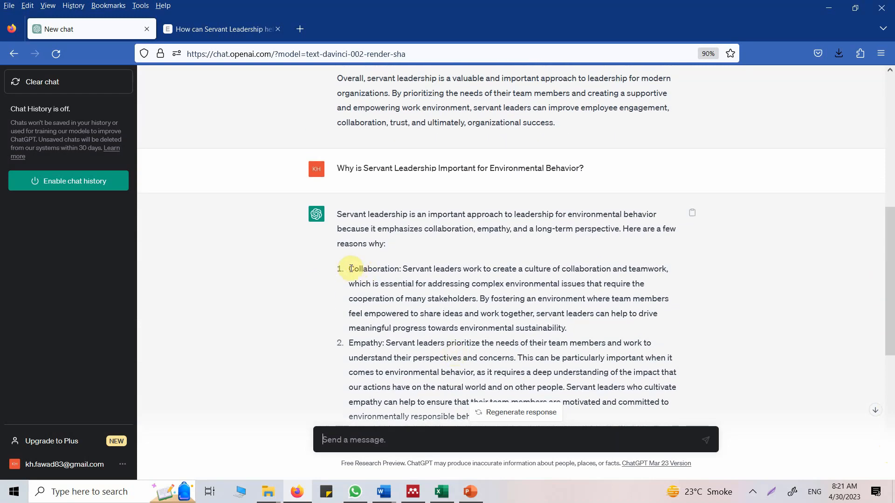
drag(349, 269, 614, 299)
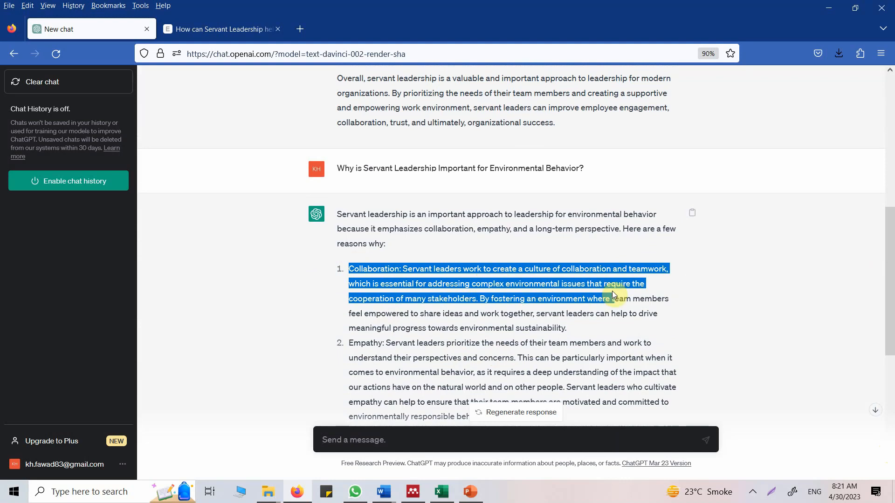
click(445, 310)
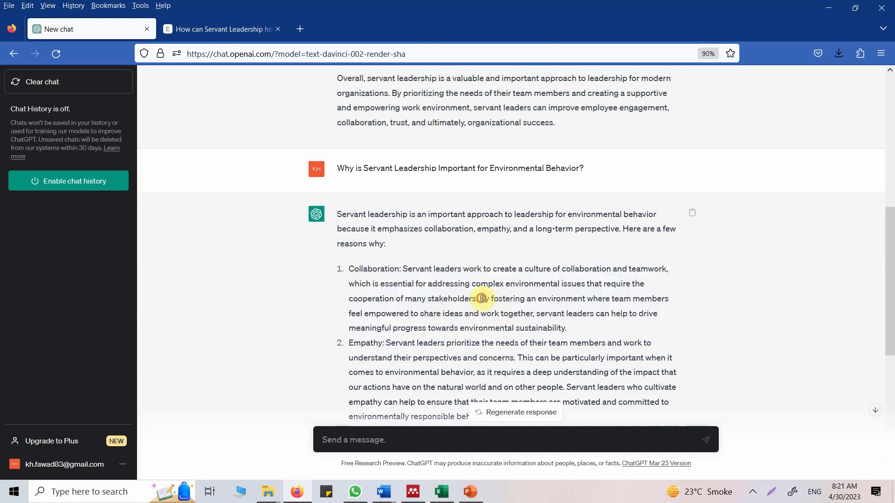
drag(480, 298, 636, 314)
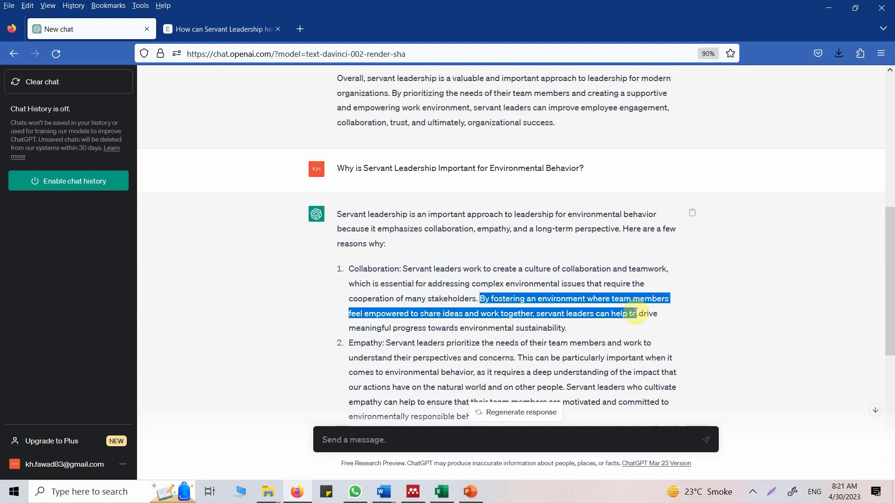
drag(635, 314, 569, 328)
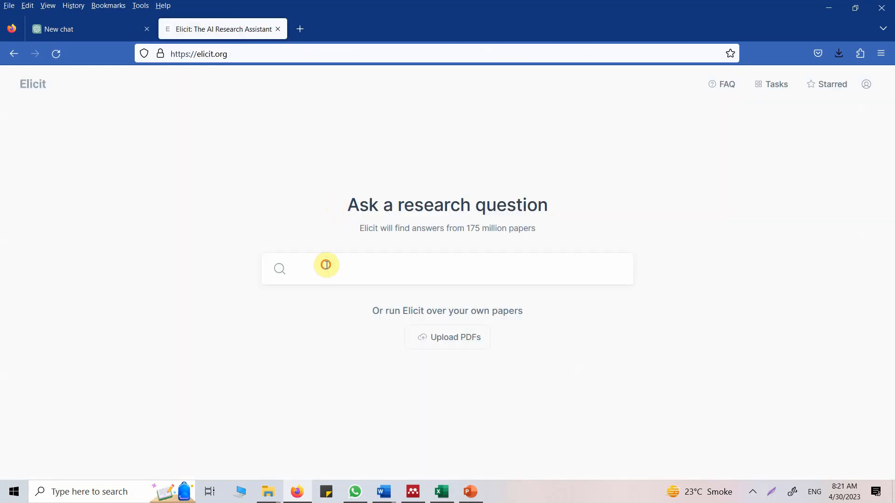
Step: Paste the sentence into Elicit, reworded as 'How can Servant Leadership…for improved sustainability'
text(By fostering an environment where team members feel empowered to share ideas and work together, servant leaders can help to drive meaningful progress towards environmental sustainability.)
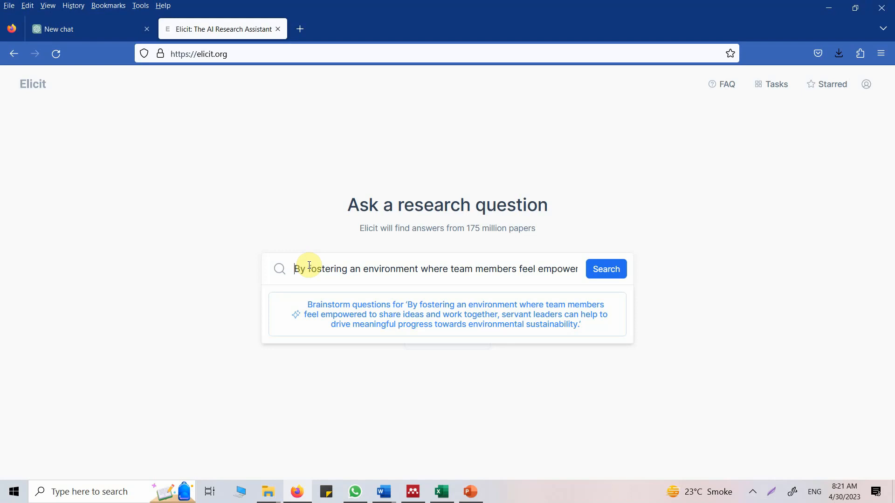
text(How can Servant Leadership)
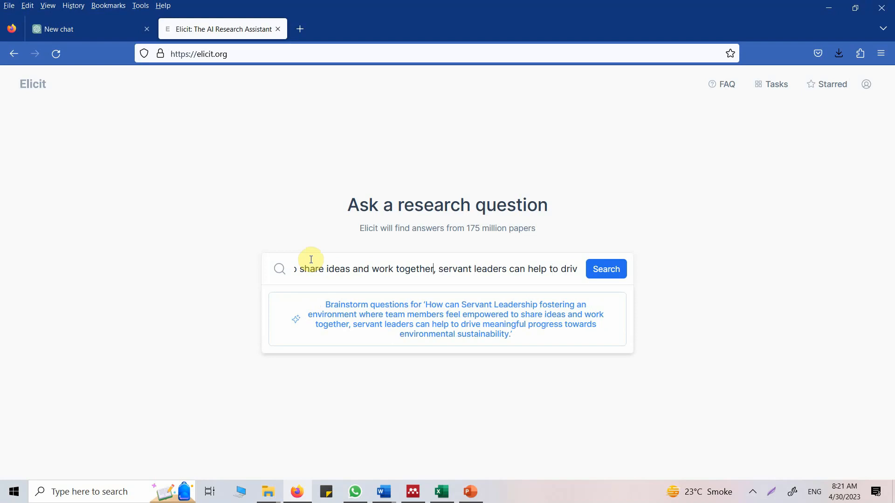
text(for)
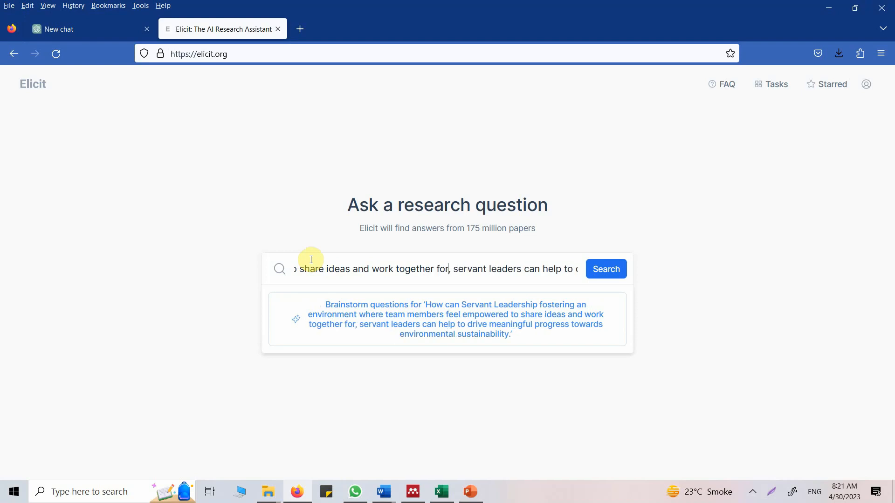
text(improved)
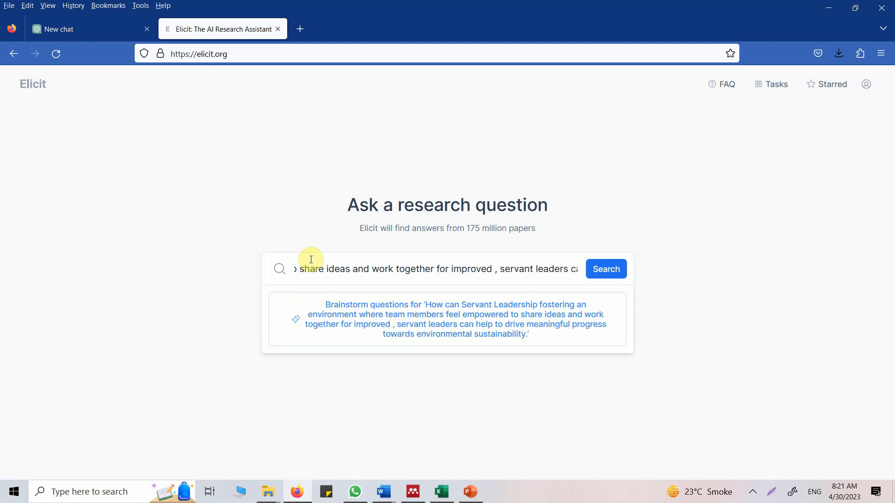
text(sustainabl)
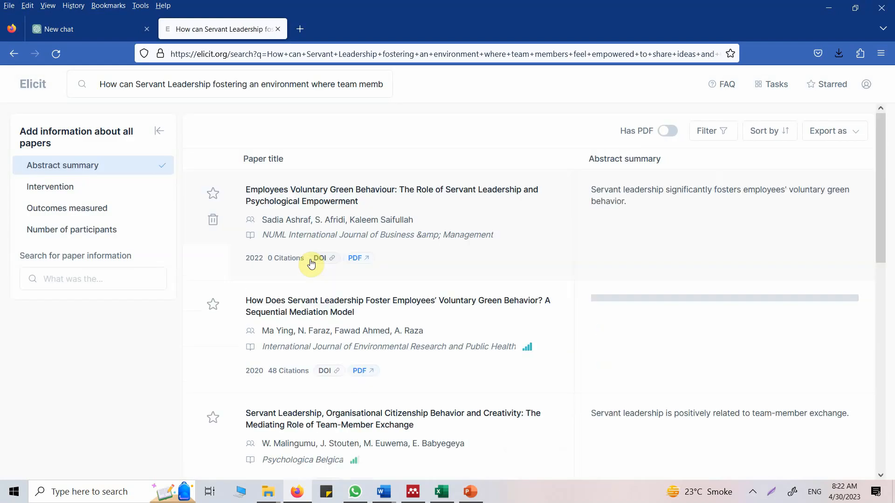
mouse_move(408, 314)
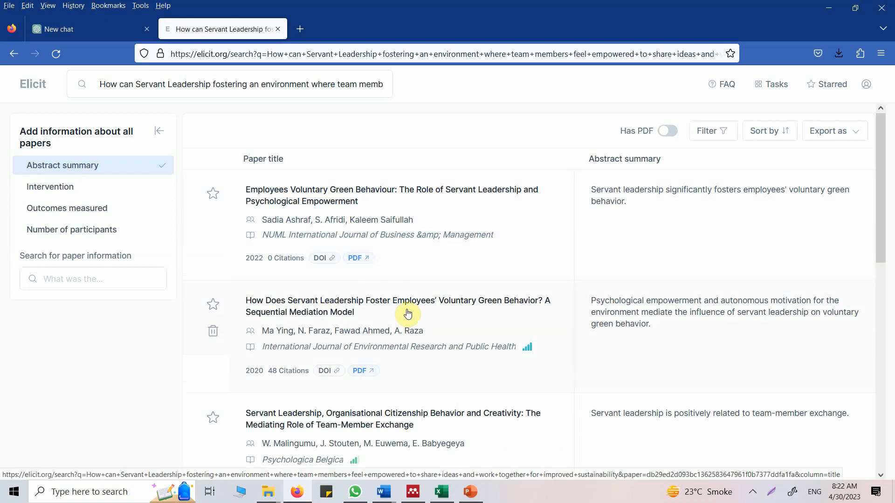